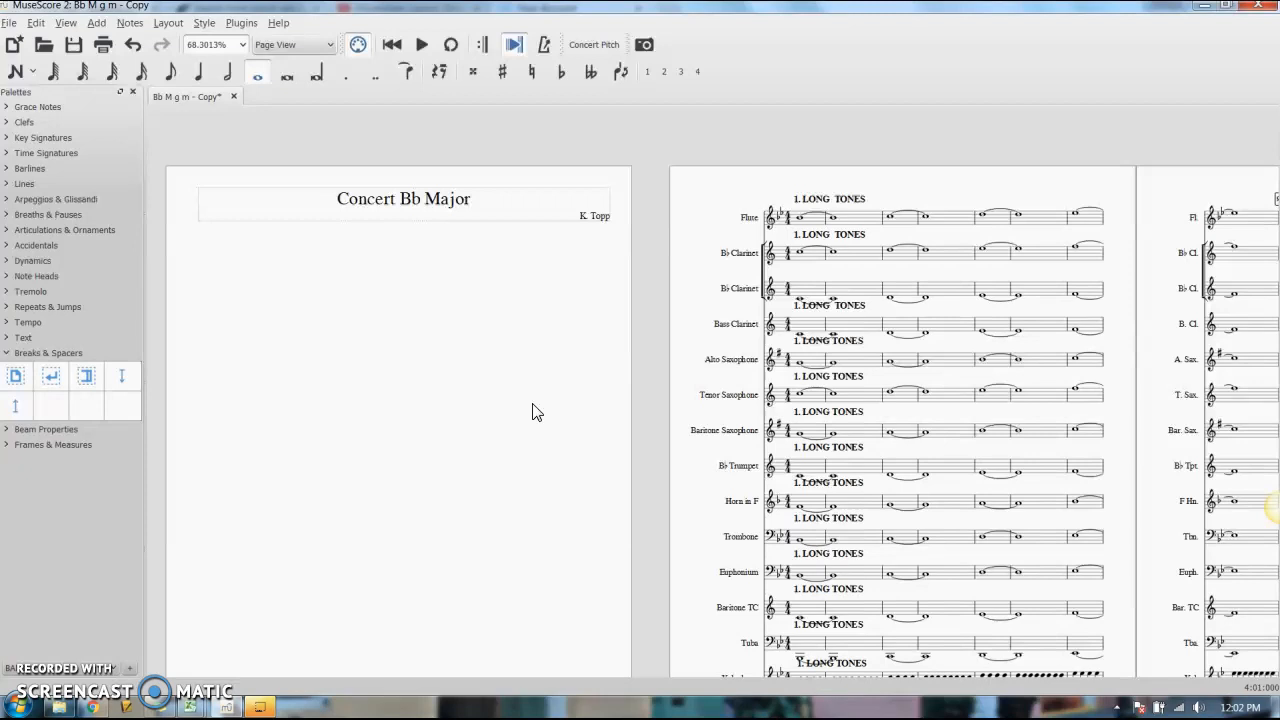
Step: Bring up the File menu over the Concert Bb Major band score
left_click(378, 336)
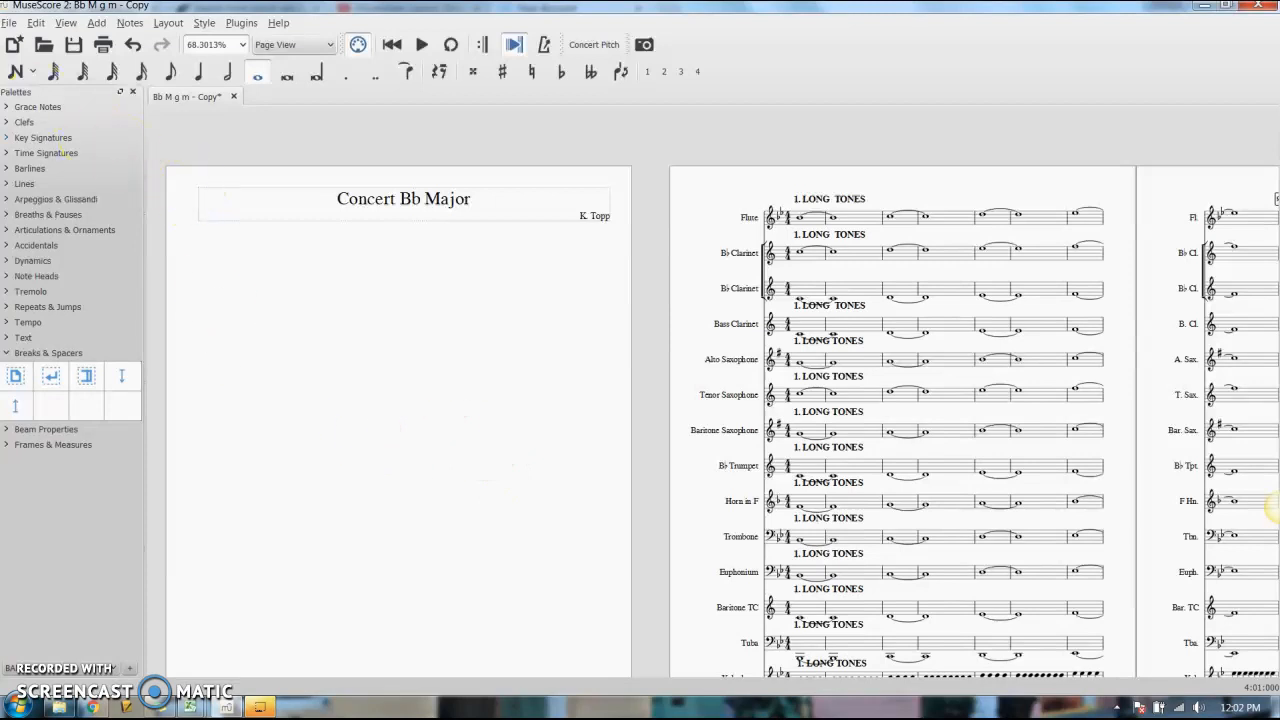
left_click(8, 22)
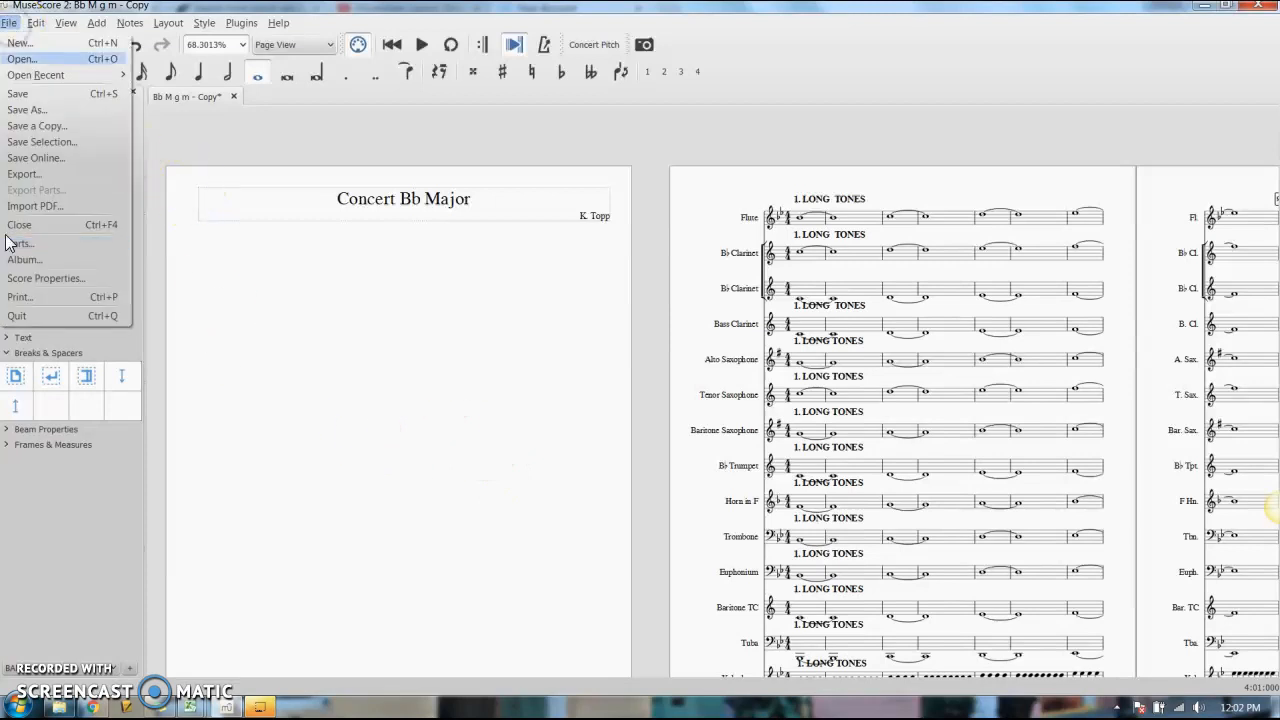
Step: In the Parts dialog, generate a separate part for every instrument with New All
left_click(20, 244)
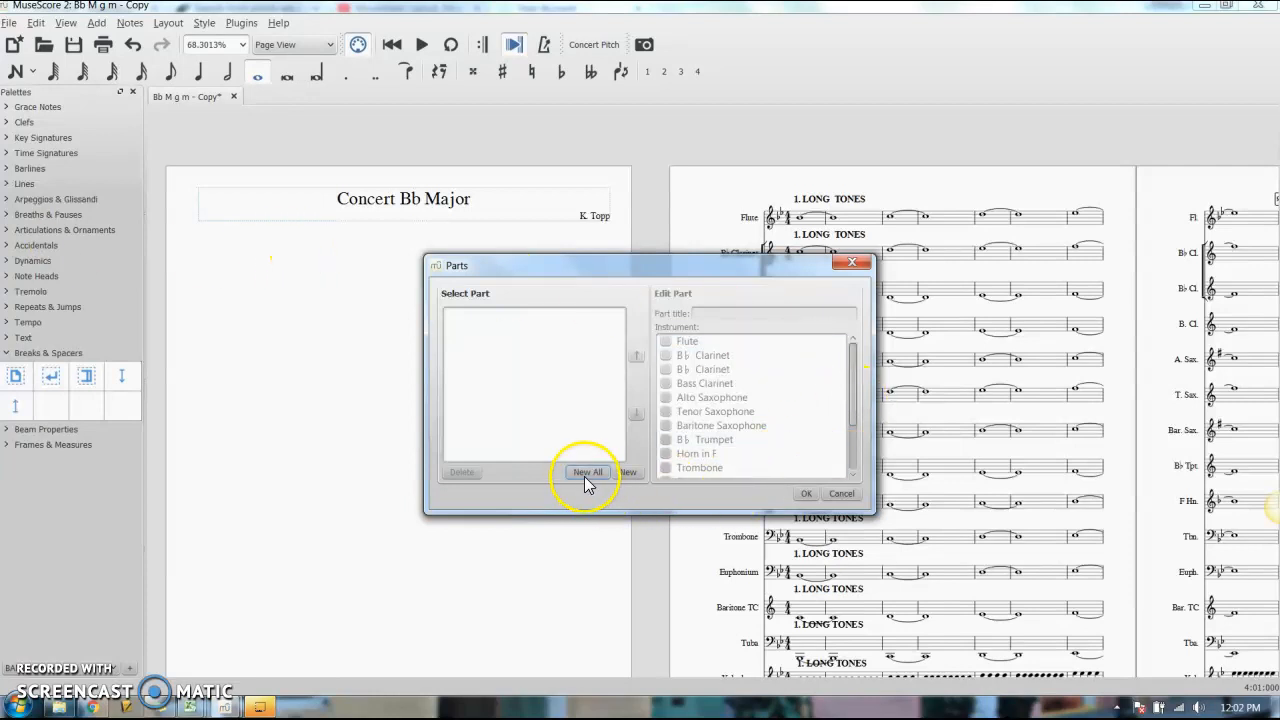
mouse_move(588, 472)
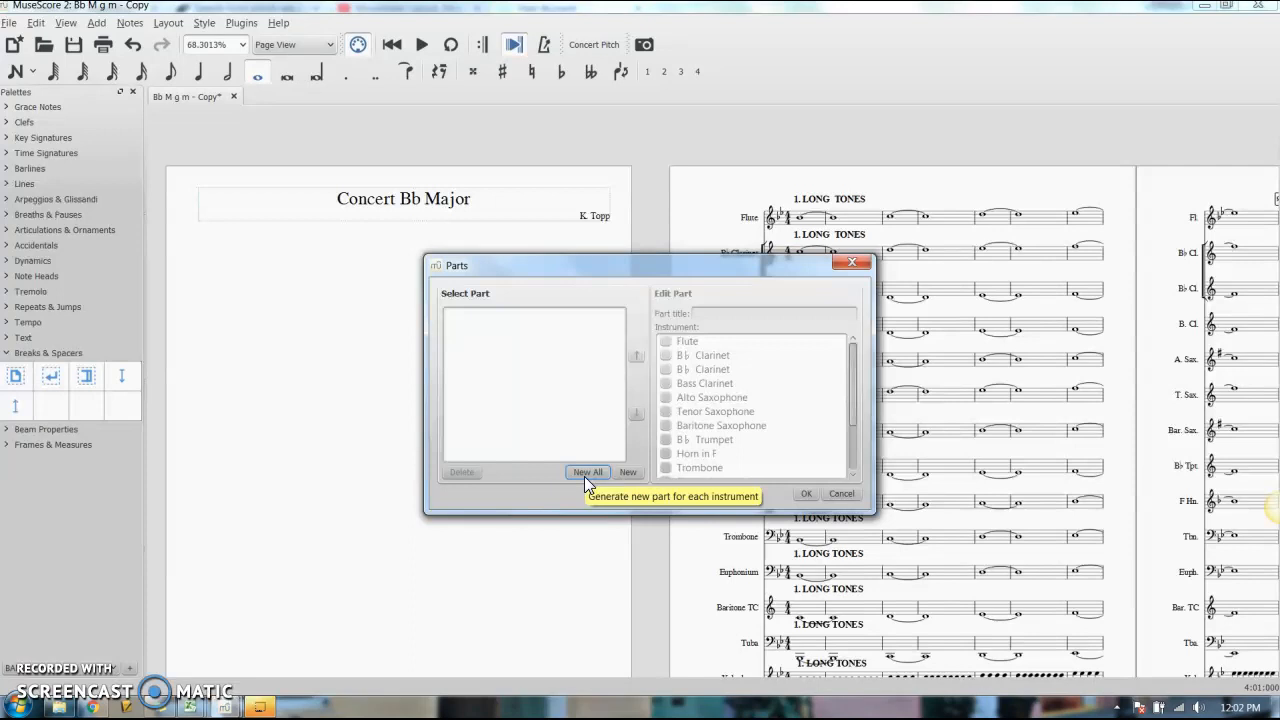
left_click(588, 472)
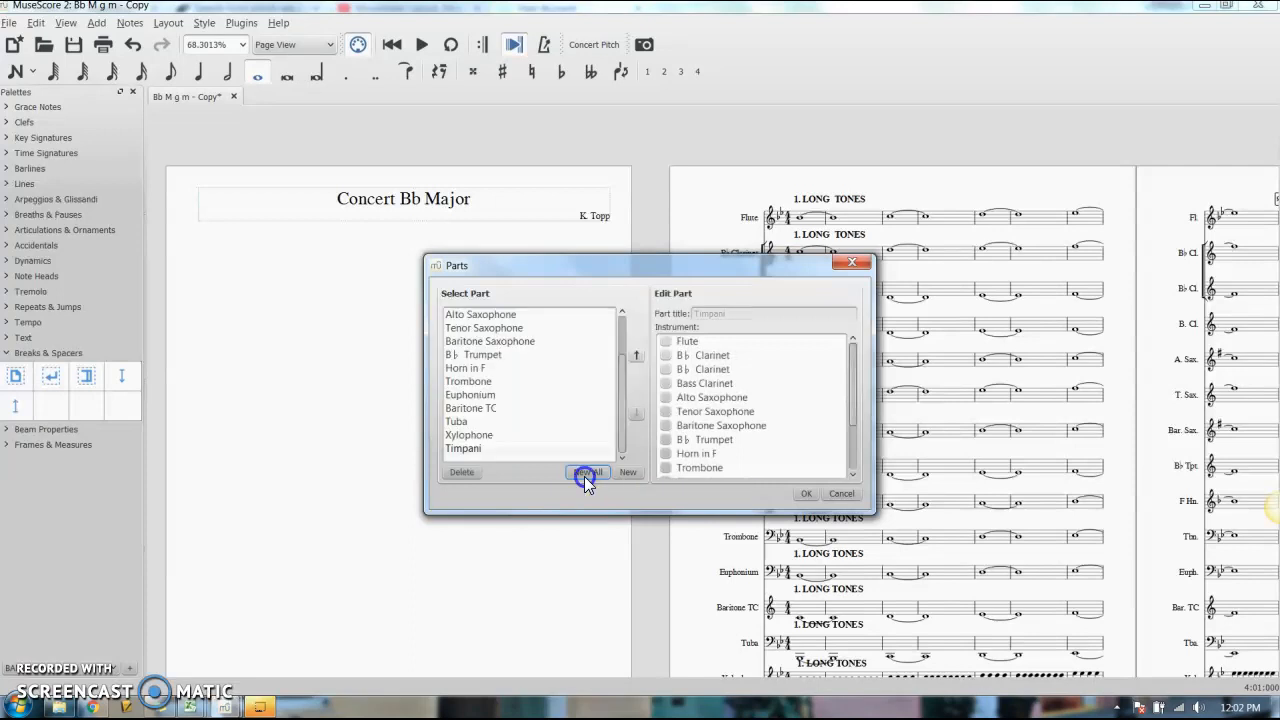
left_click(588, 472)
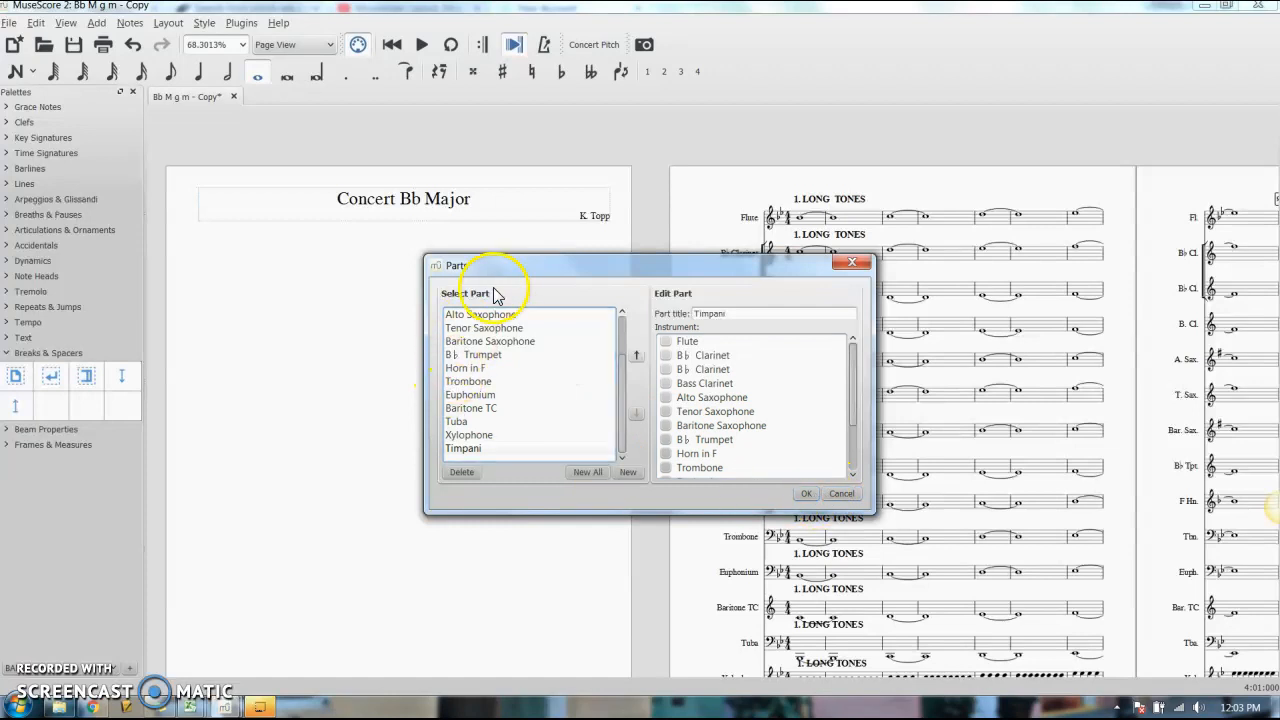
Step: Check the Bass Clarinet and Euphonium parts' instruments, then confirm the generated parts
left_click(474, 356)
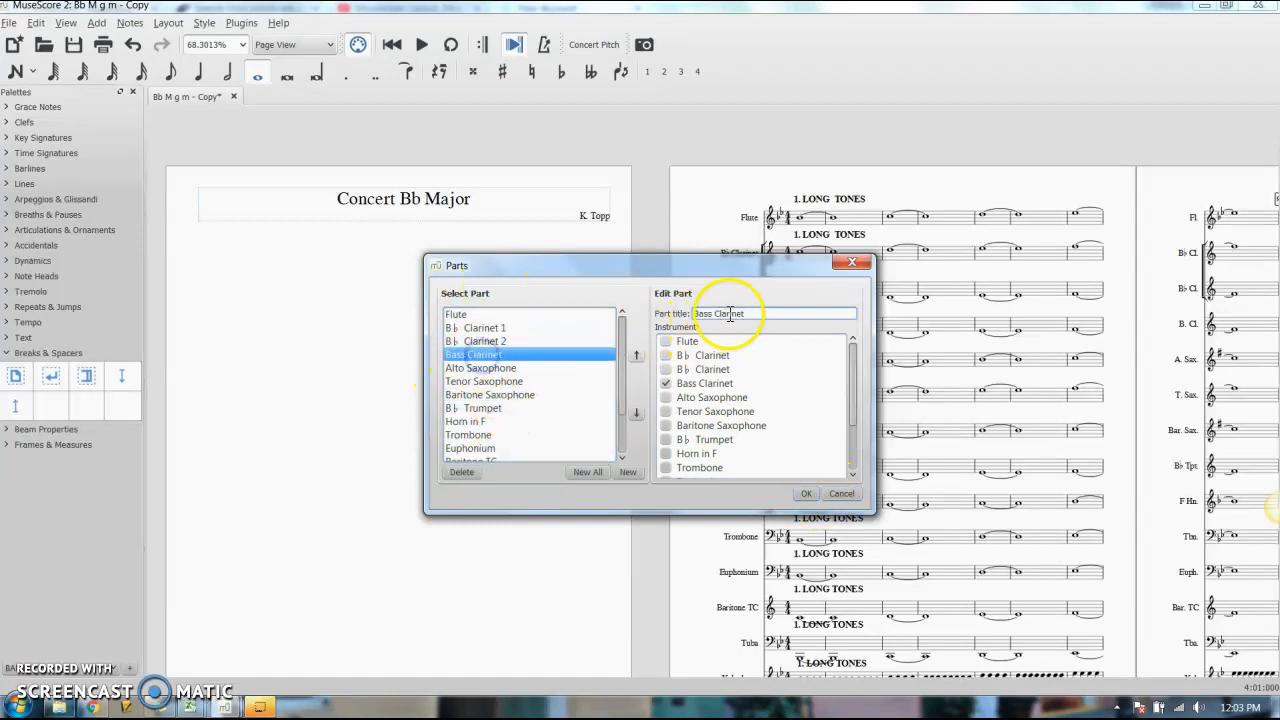
left_click(470, 448)
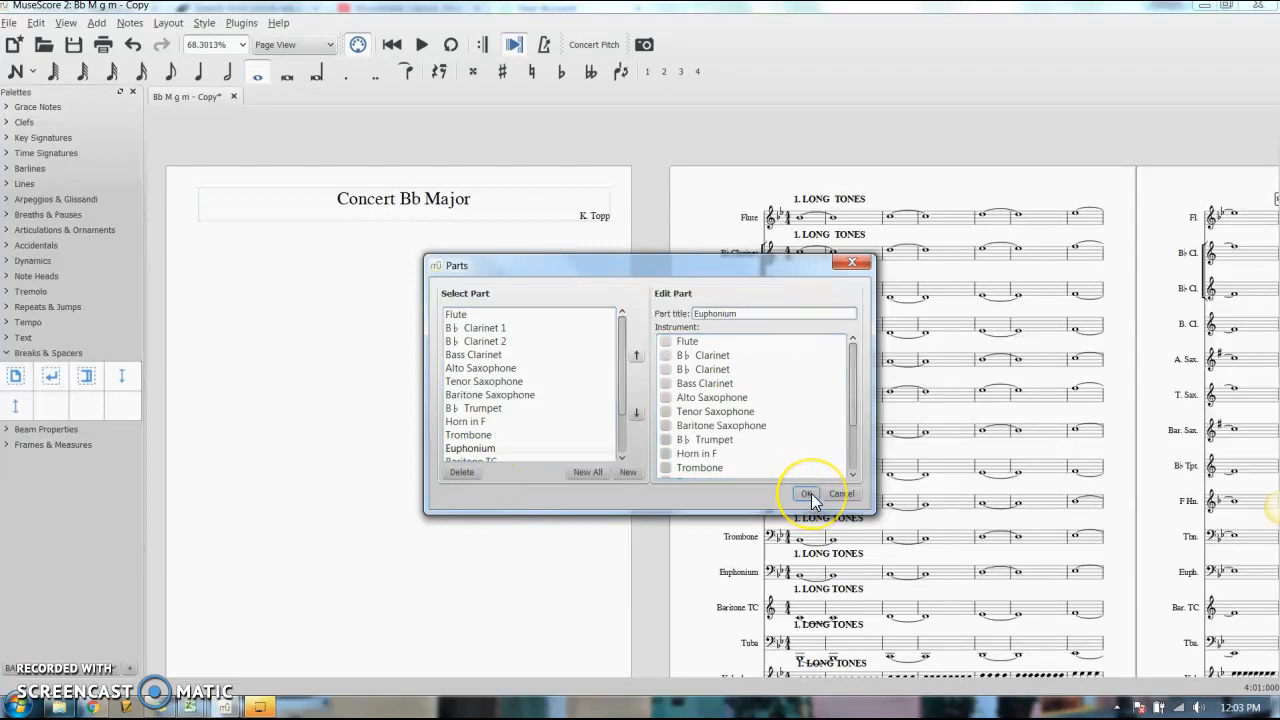
left_click(806, 492)
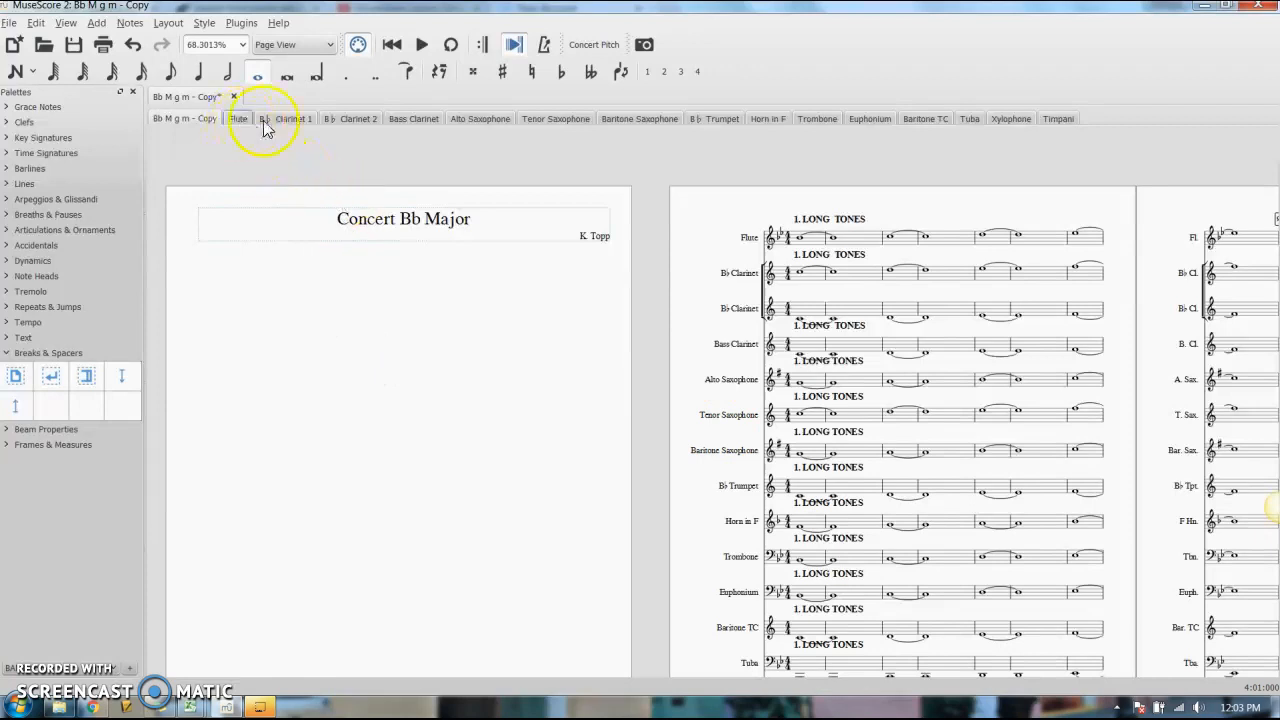
mouse_move(1058, 118)
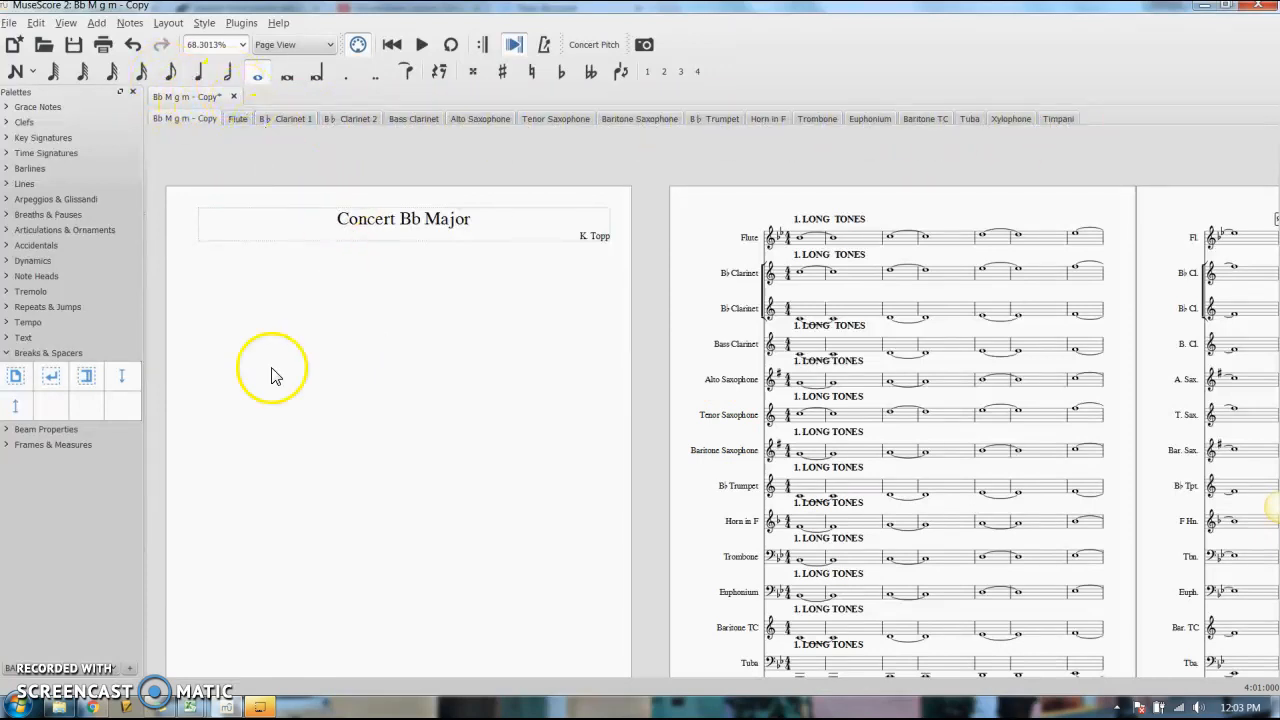
Step: View the Bass Clarinet and Flute parts on their own tabs, then return to the full band score
left_click(288, 118)
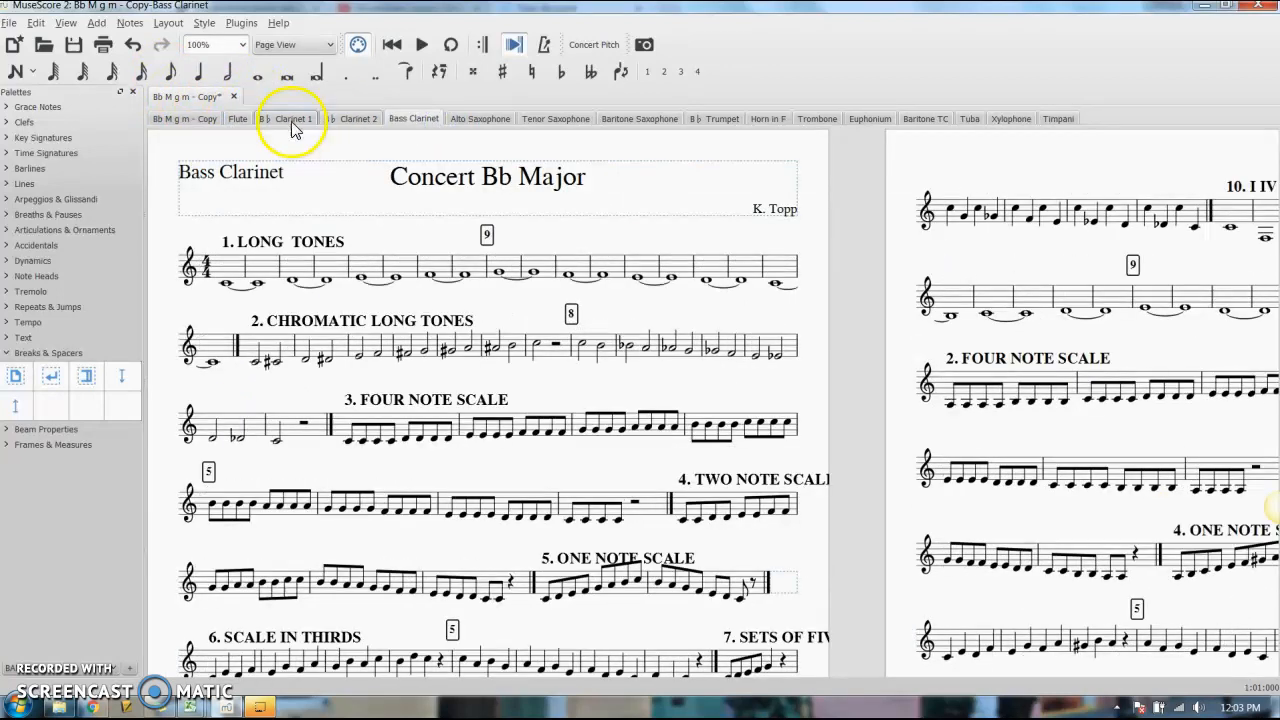
left_click(236, 118)
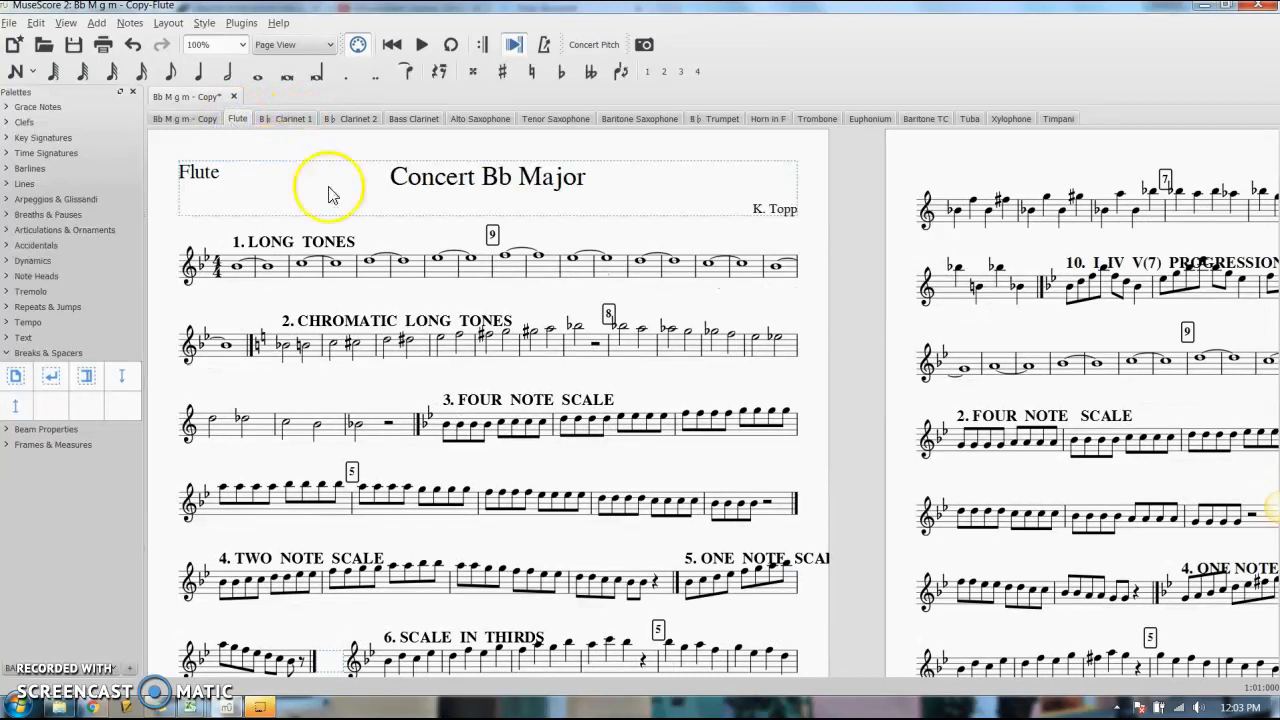
mouse_move(350, 540)
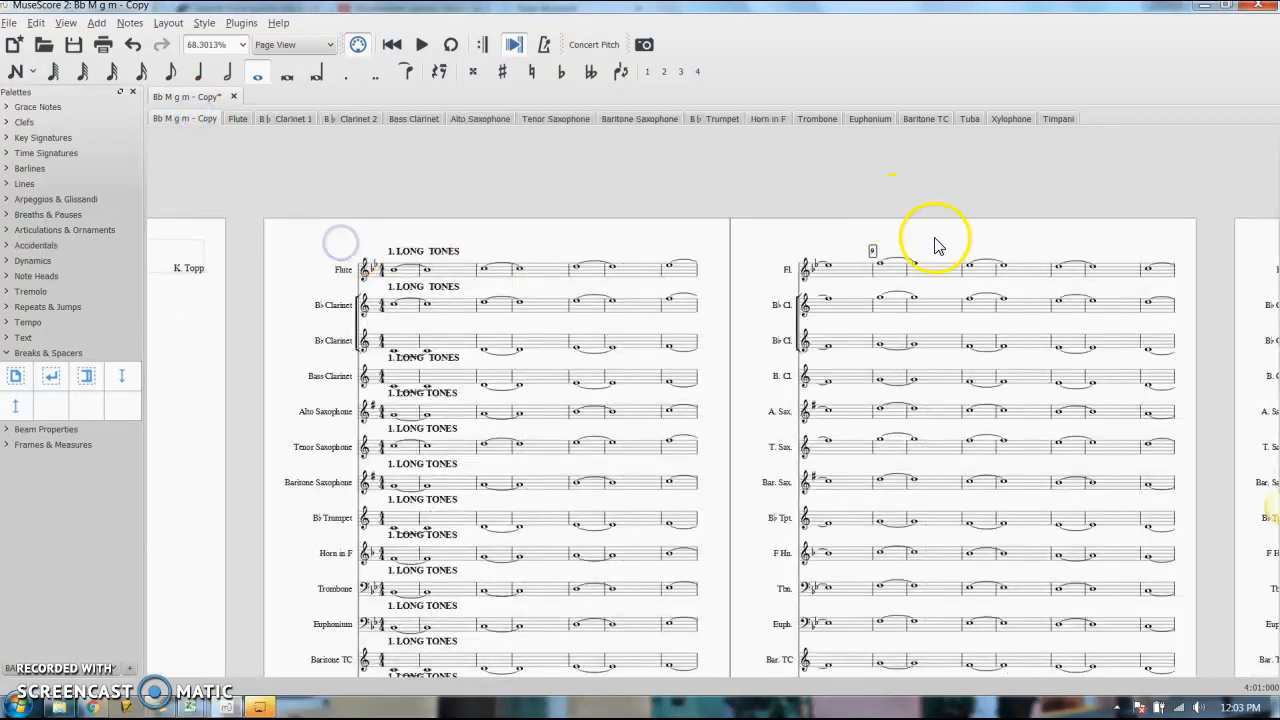
scroll("right", 3)
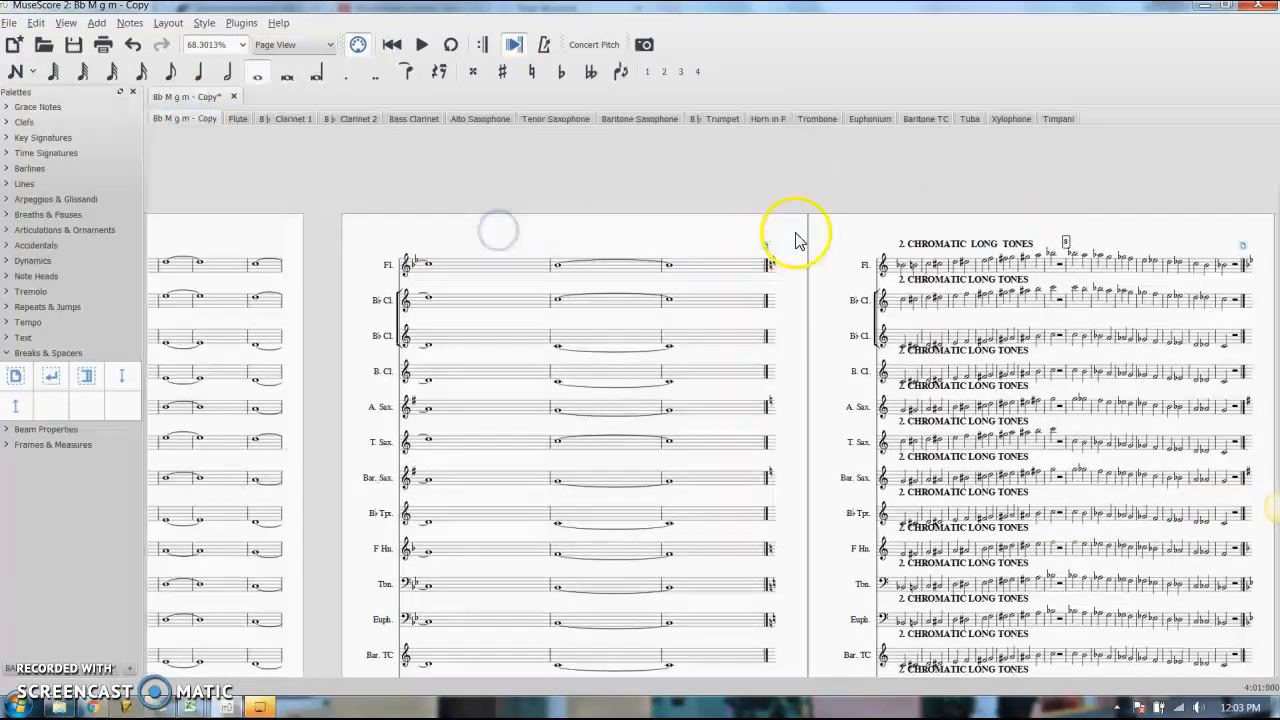
mouse_move(228, 120)
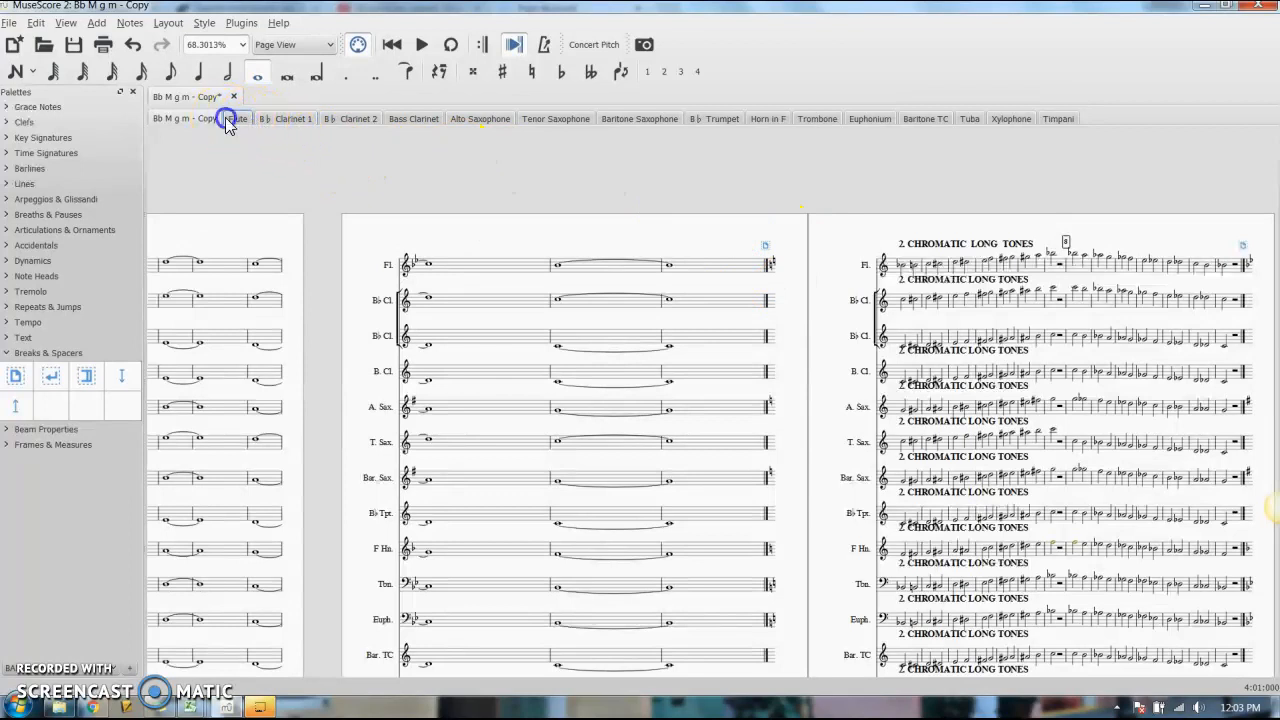
left_click(236, 118)
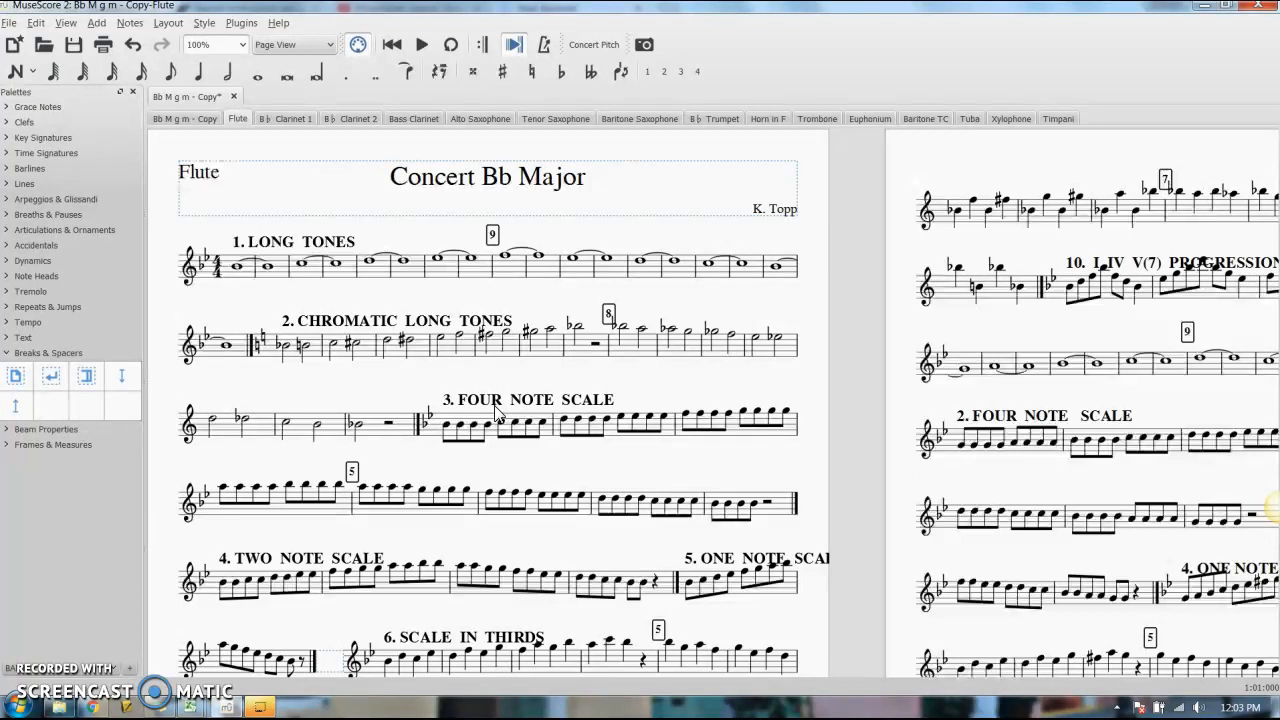
mouse_move(510, 124)
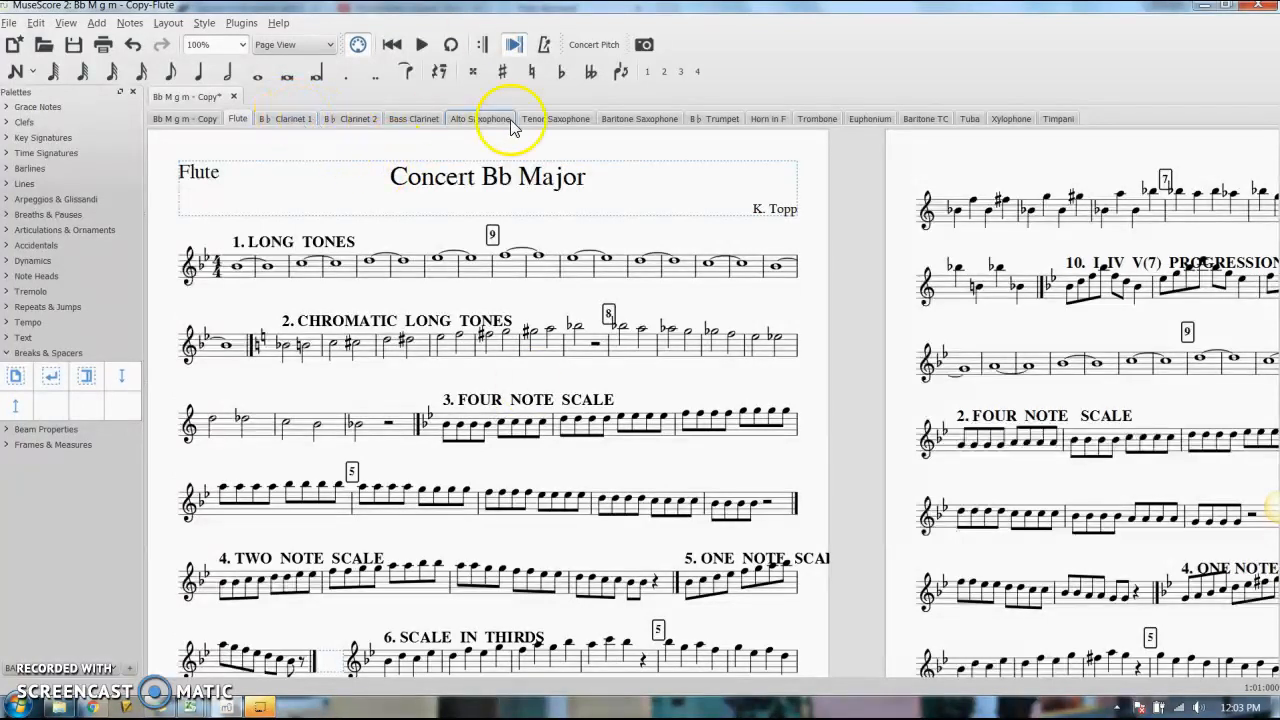
left_click(184, 120)
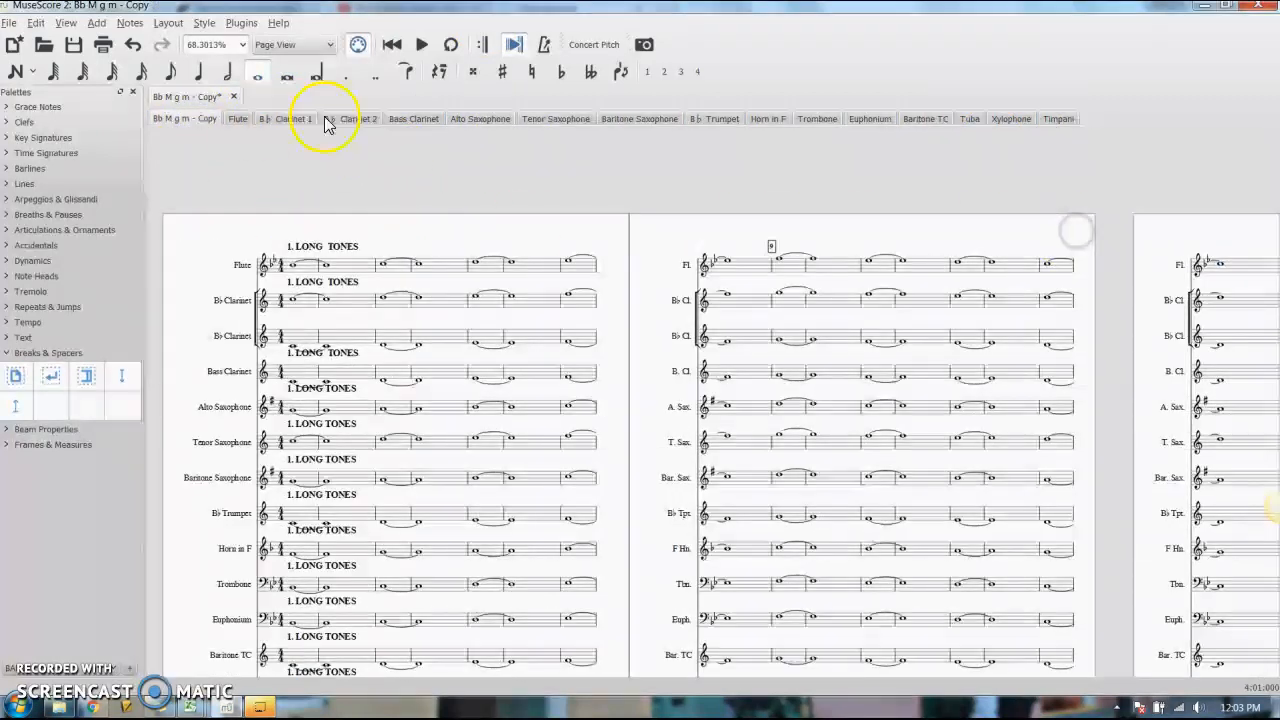
left_click(238, 118)
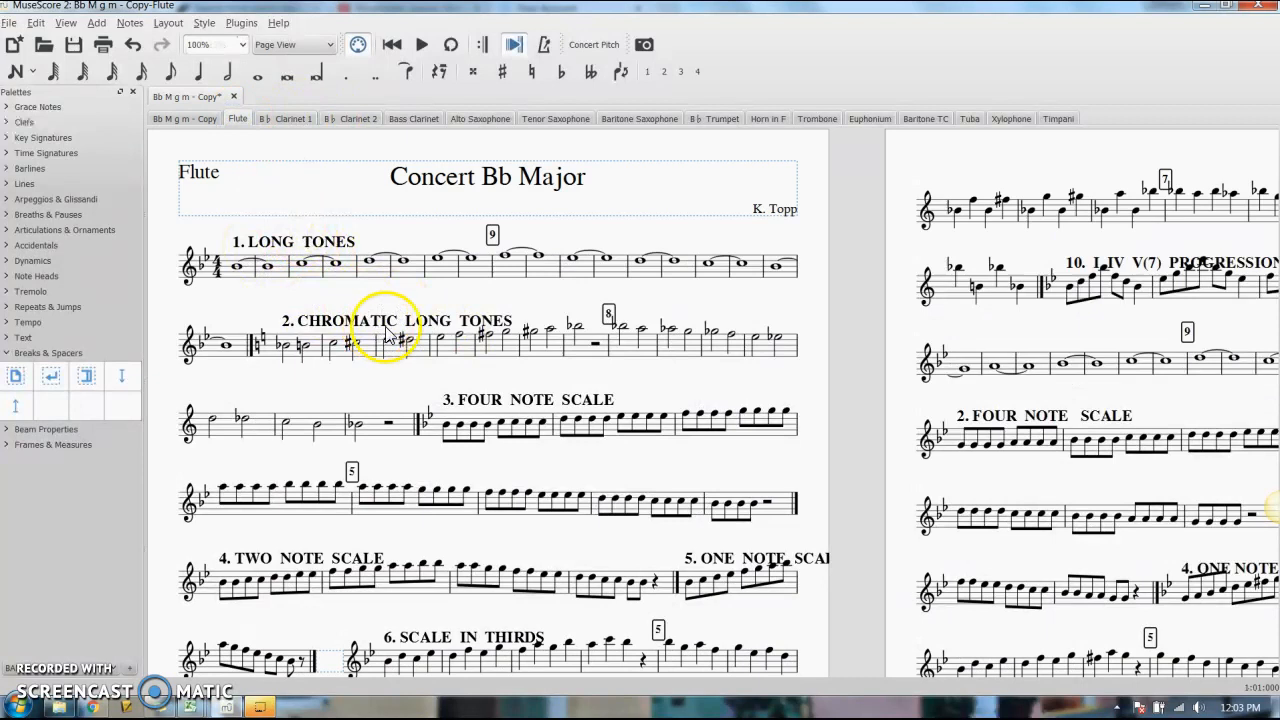
left_click(184, 118)
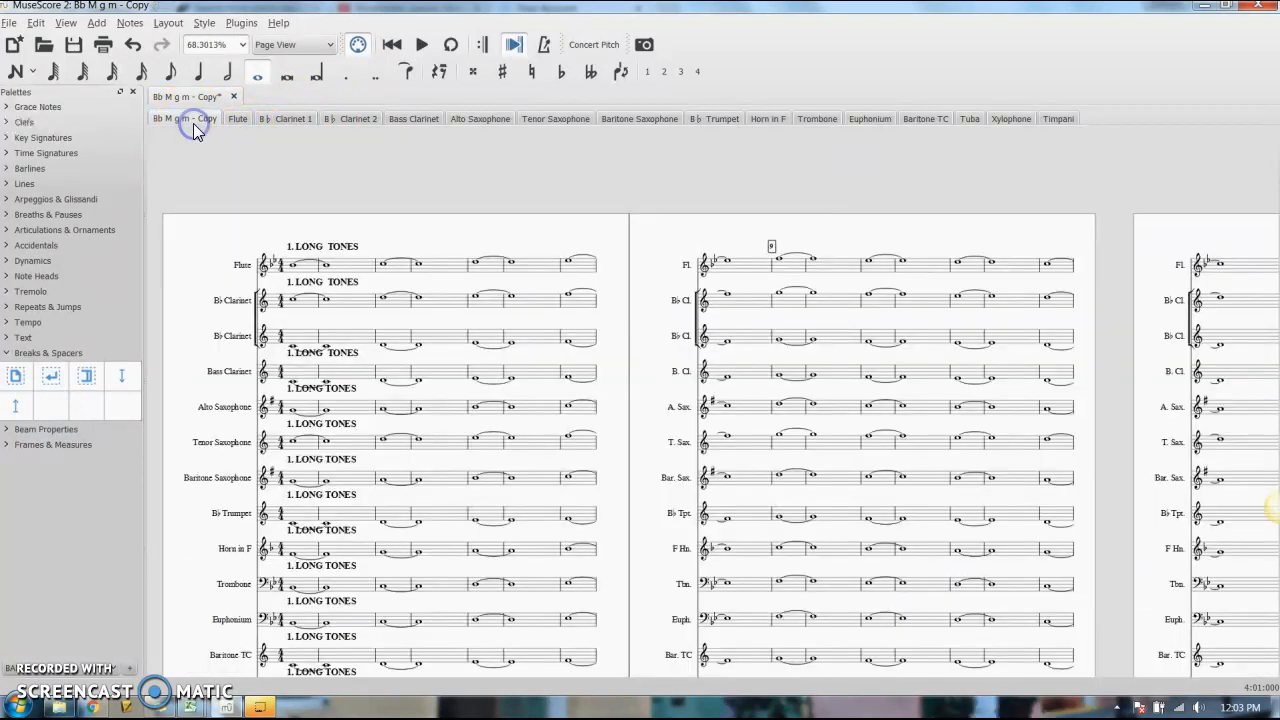
left_click(336, 280)
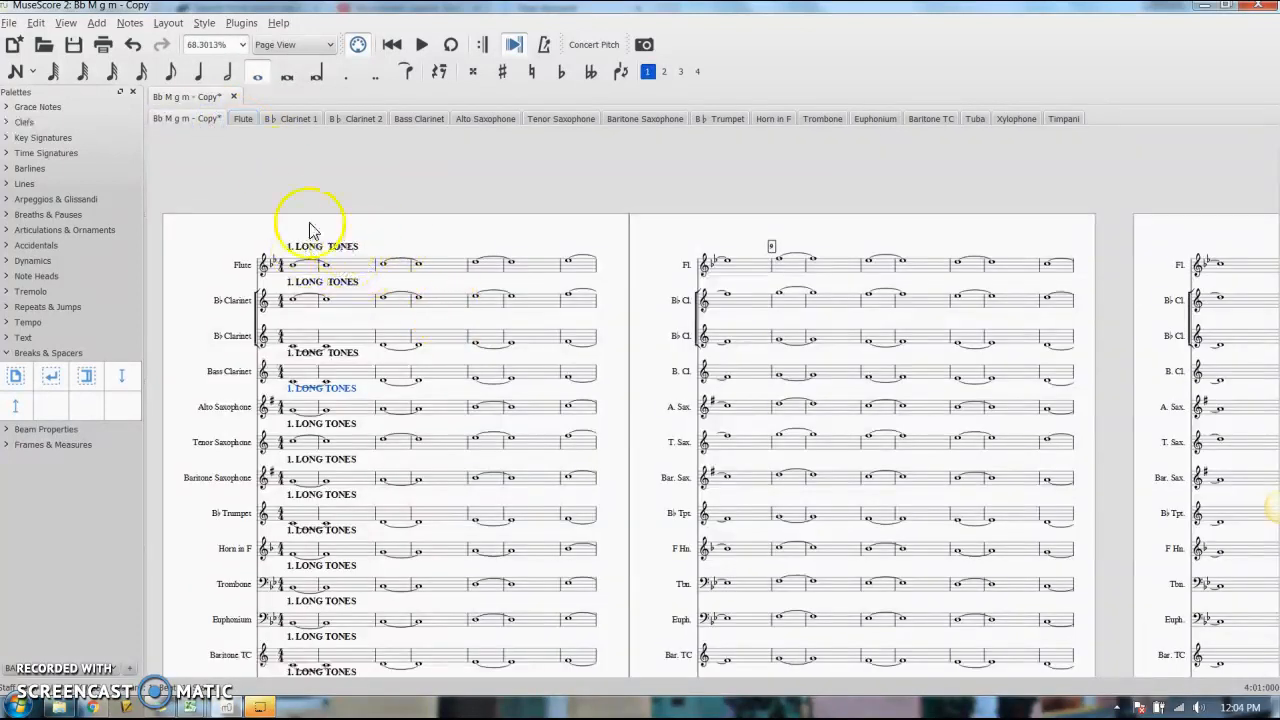
left_click(22, 336)
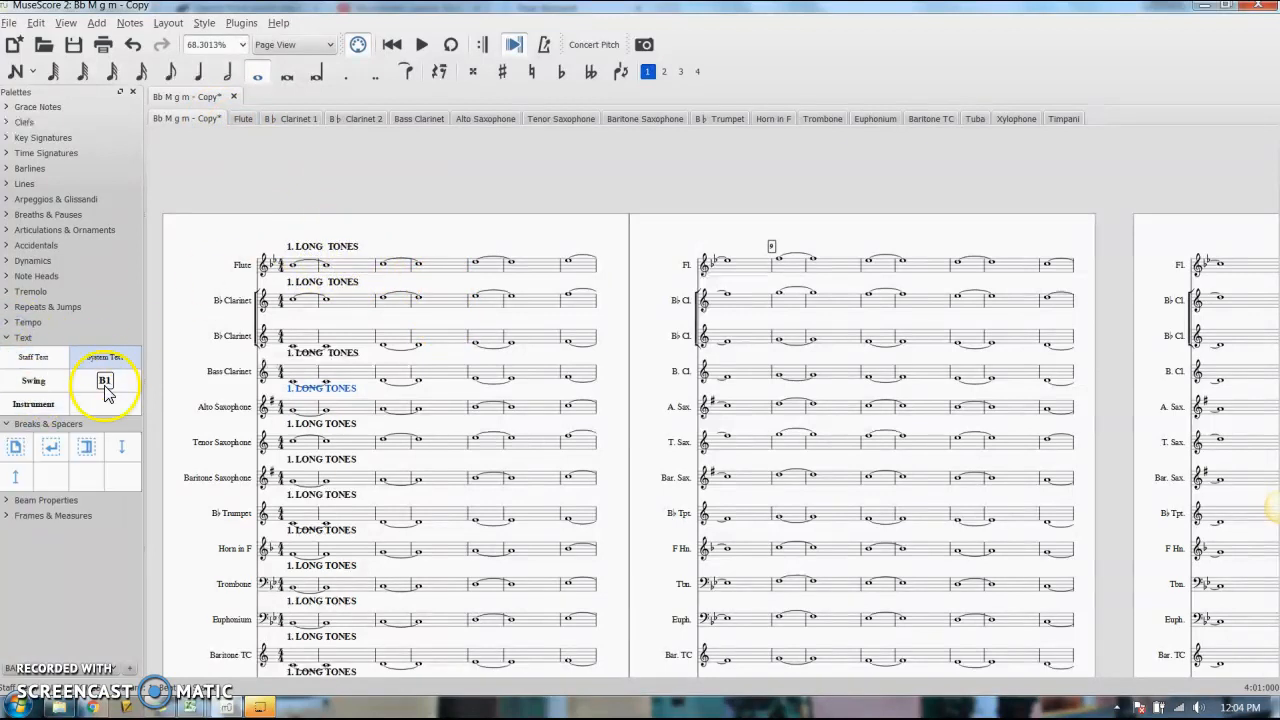
left_click(22, 336)
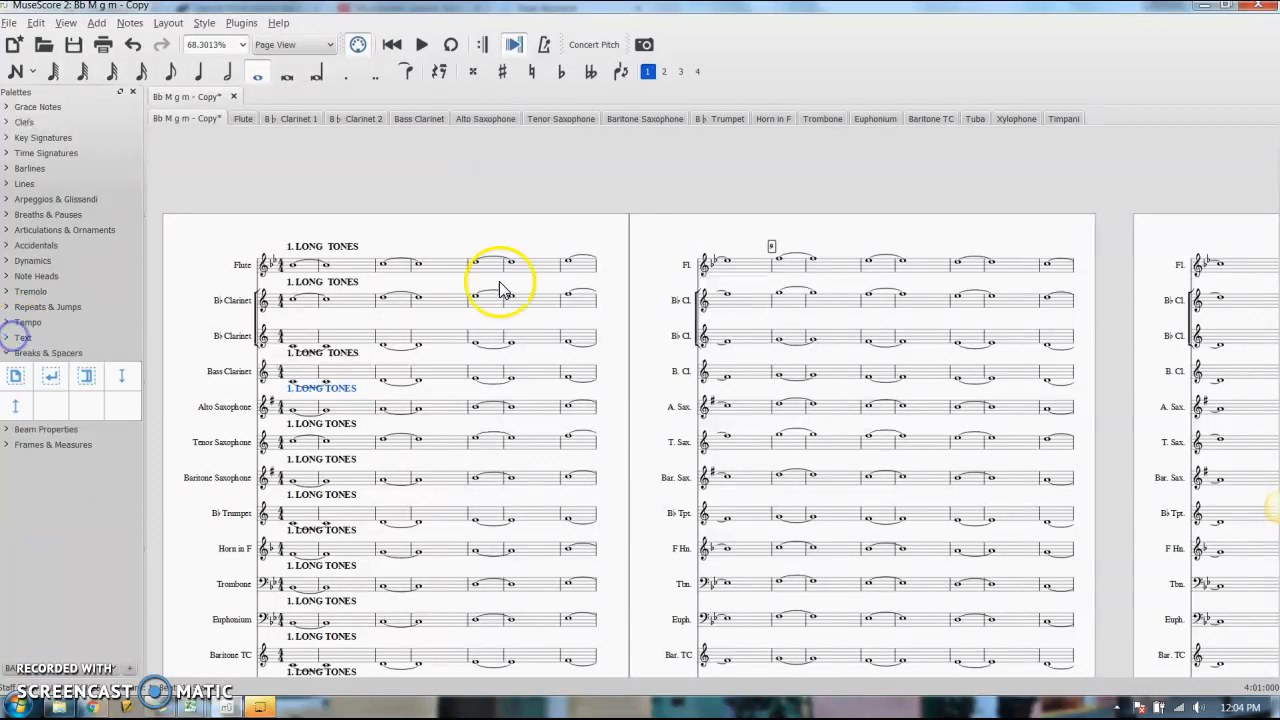
mouse_move(778, 254)
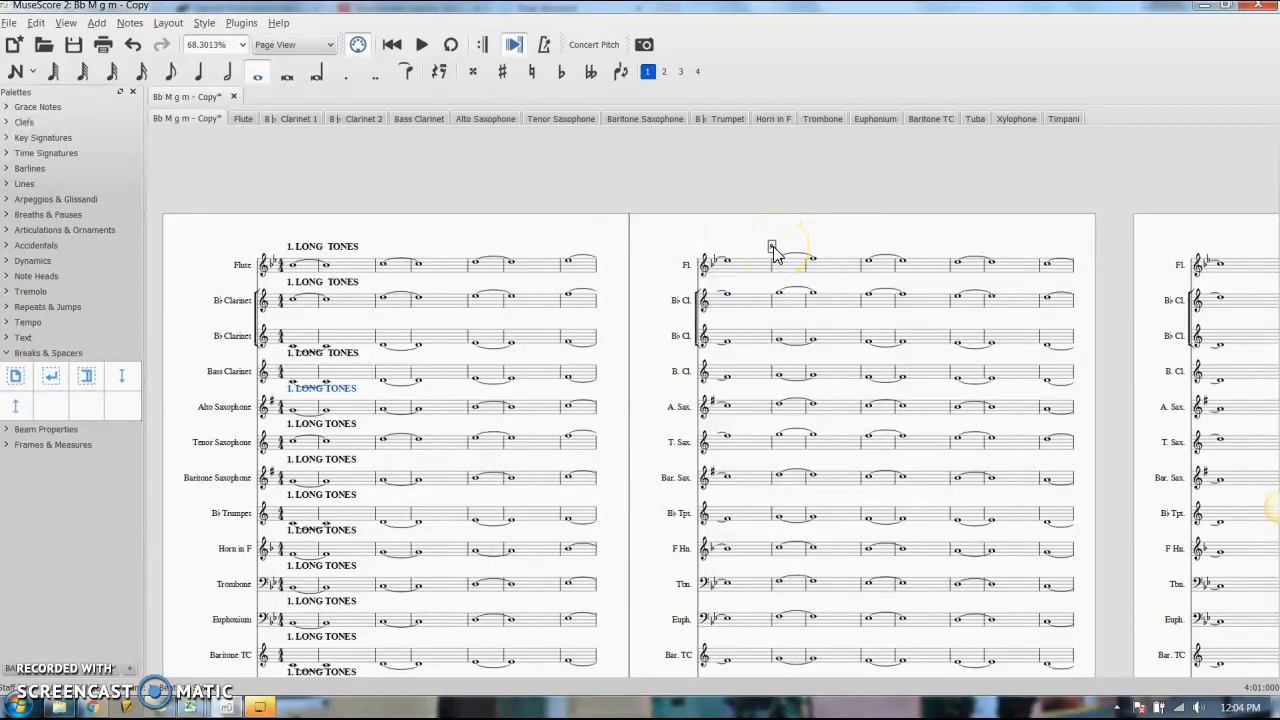
mouse_move(640, 120)
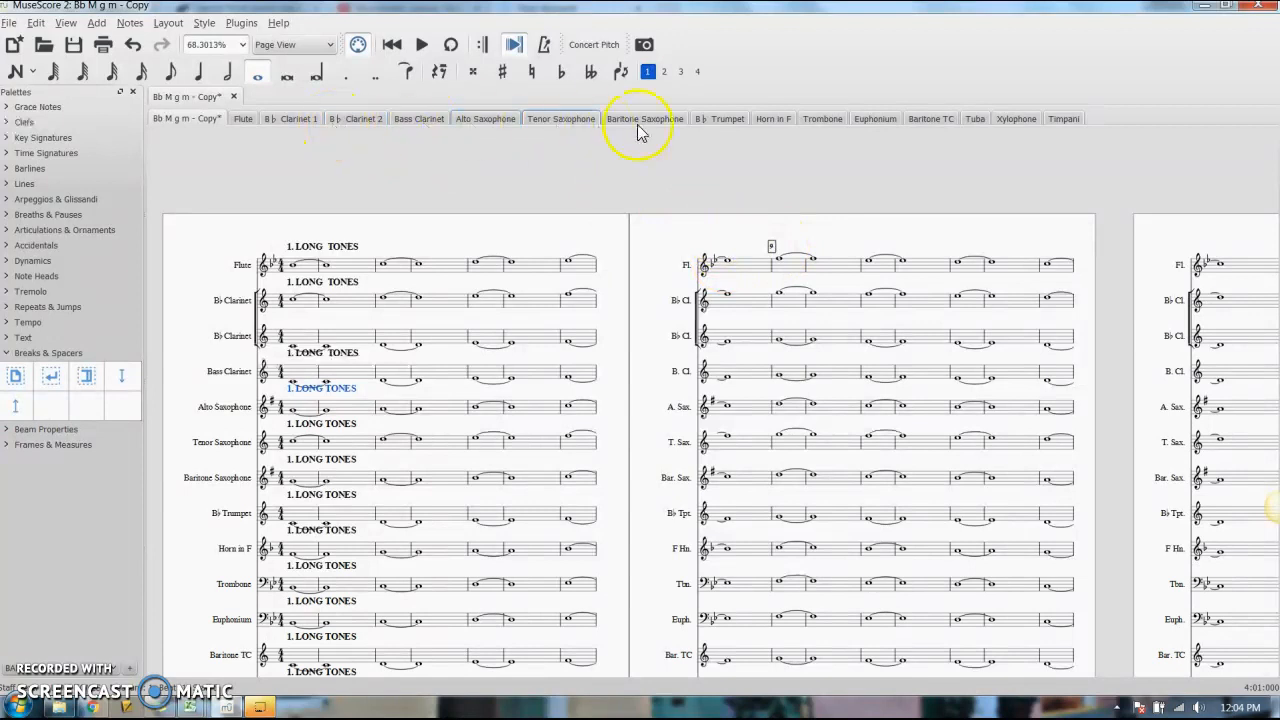
mouse_move(784, 250)
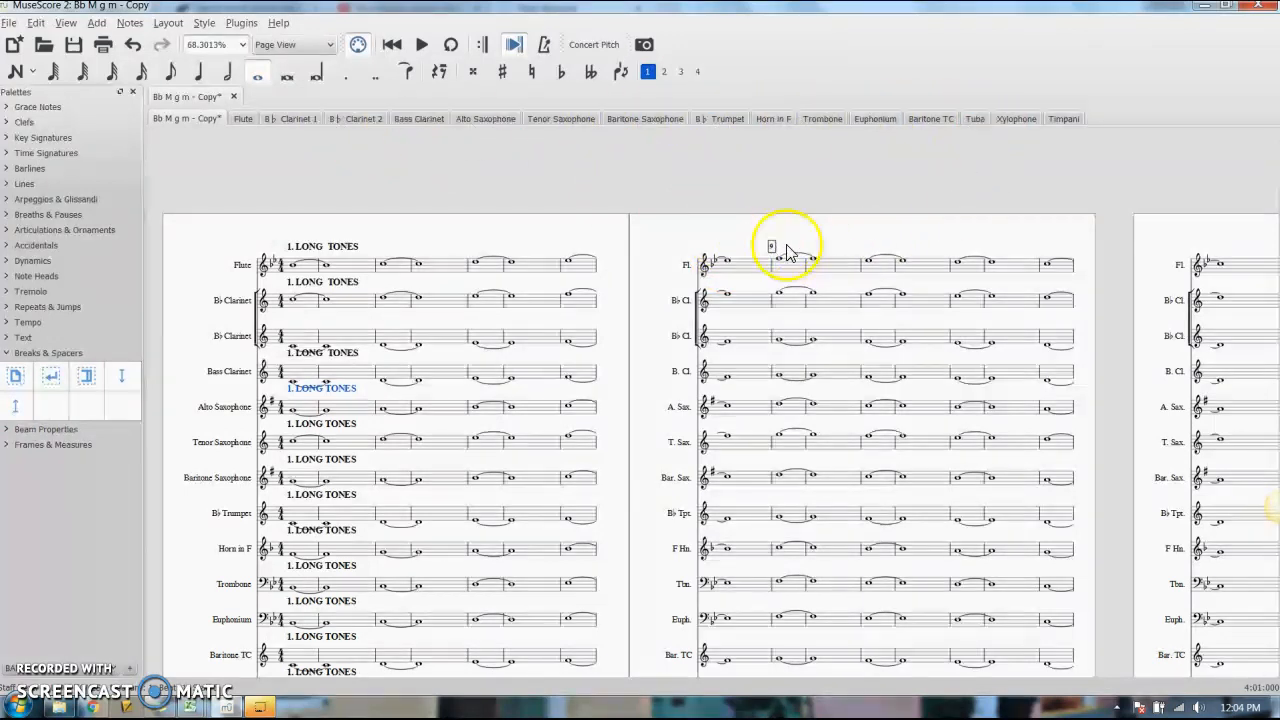
mouse_move(792, 264)
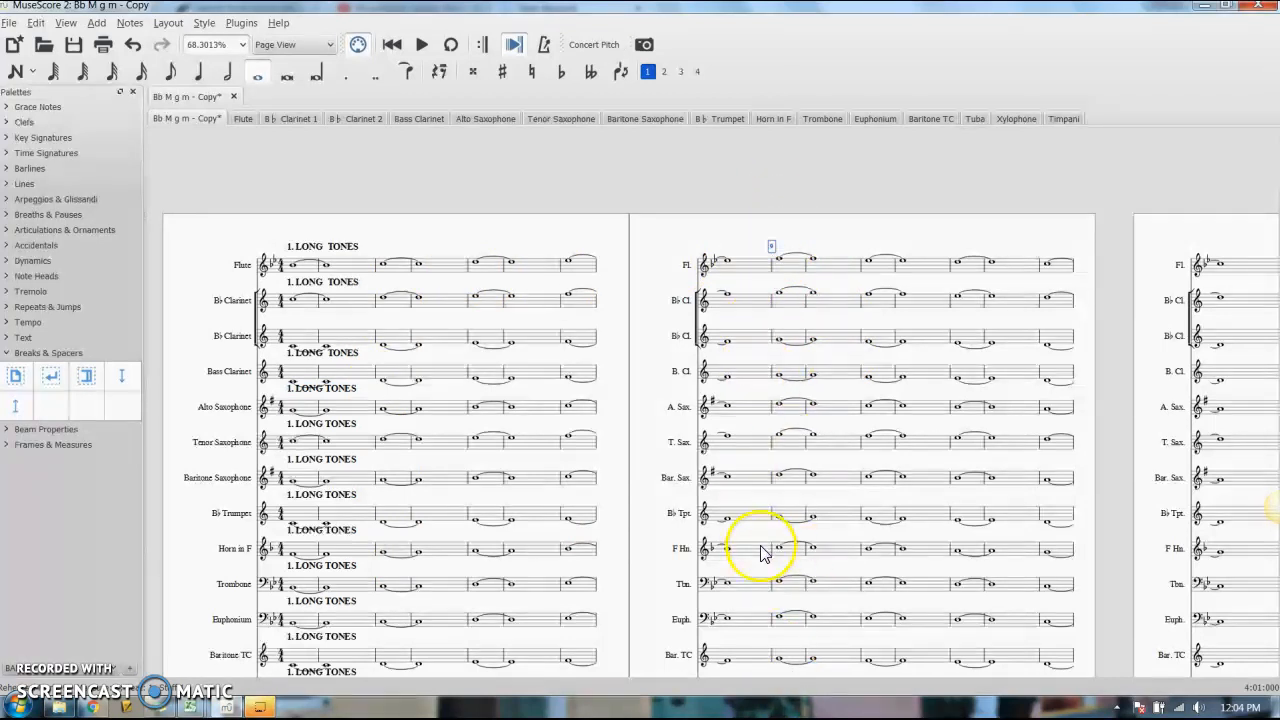
mouse_move(956, 144)
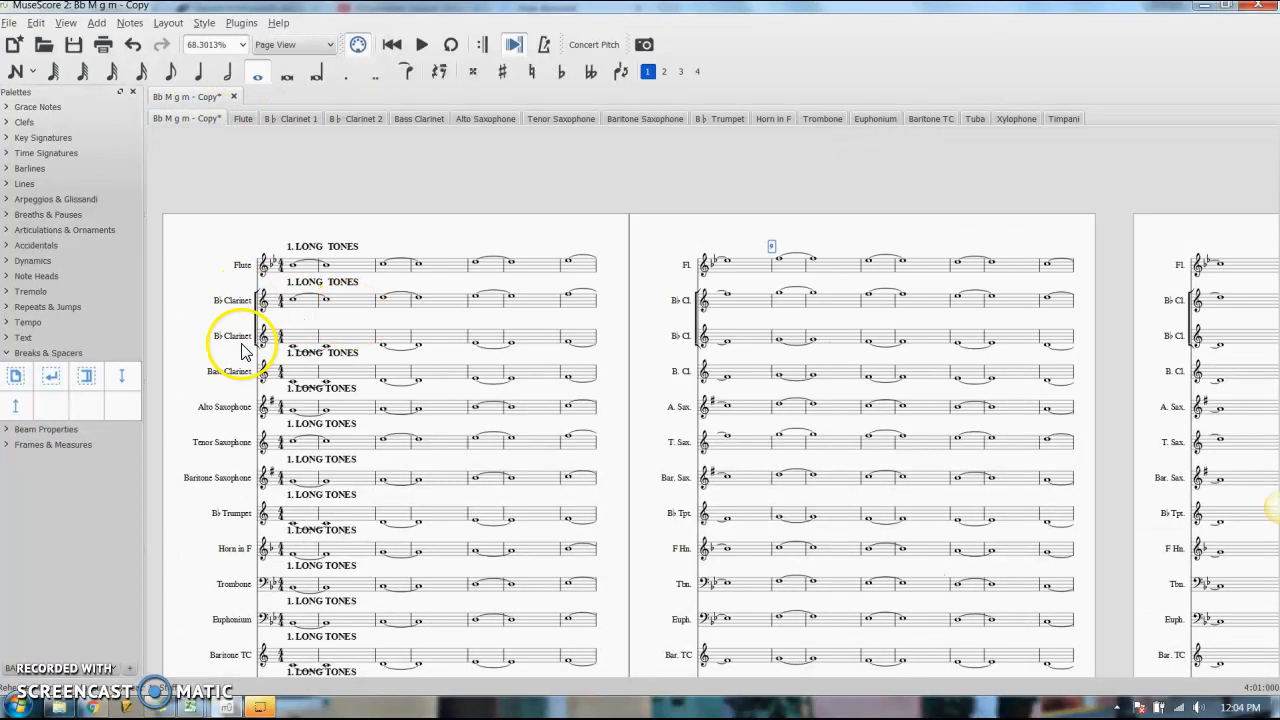
mouse_move(370, 170)
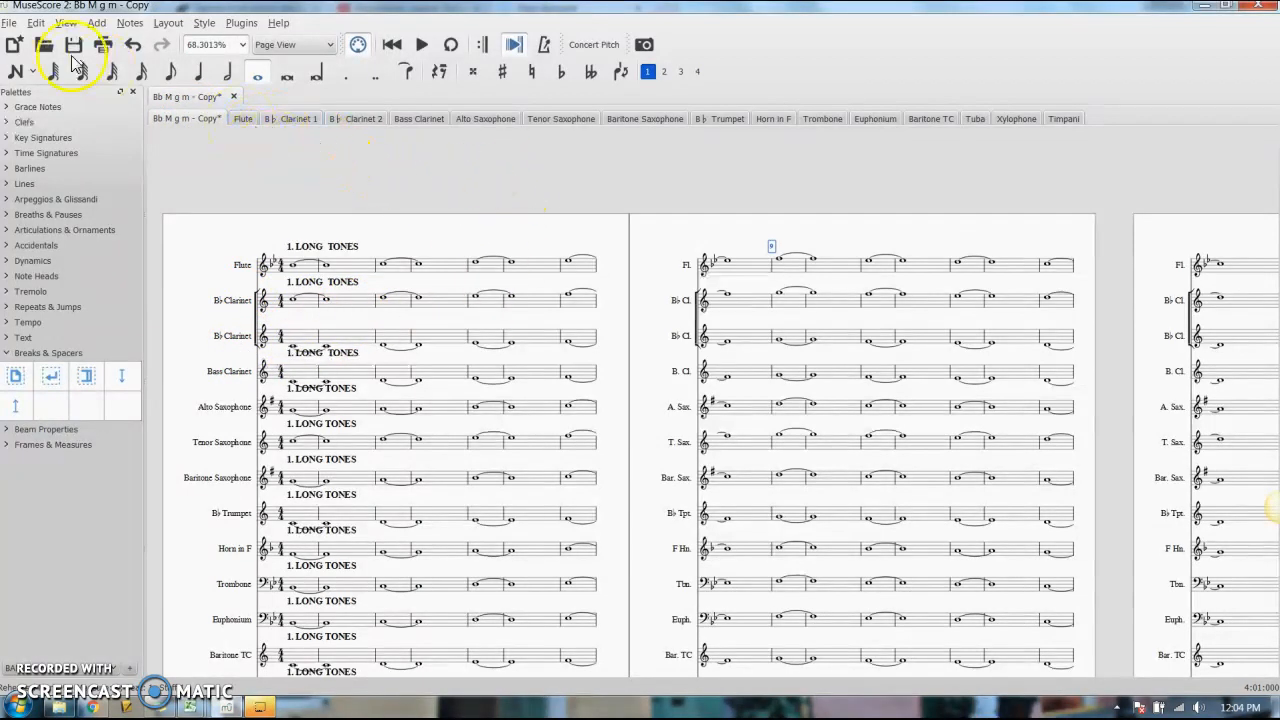
Step: In the Parts dialog, remove the separate Bb Clarinet parts and create a new empty part
left_click(8, 22)
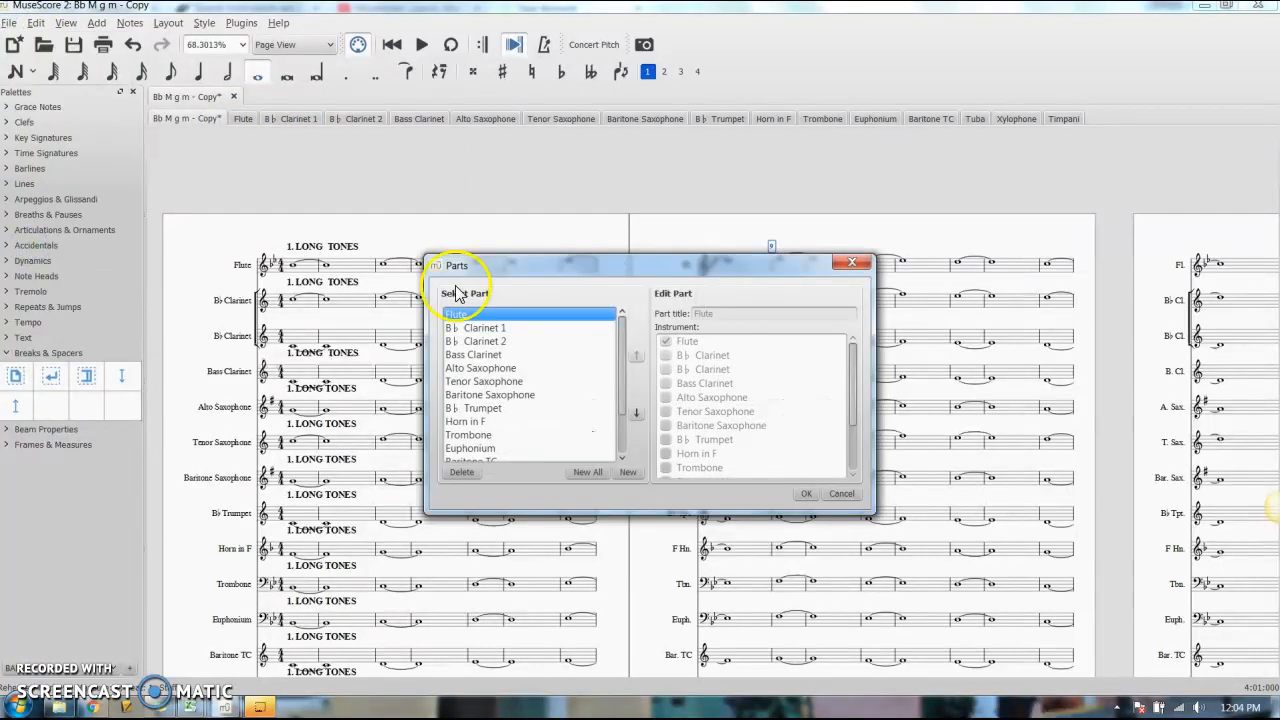
left_click(484, 328)
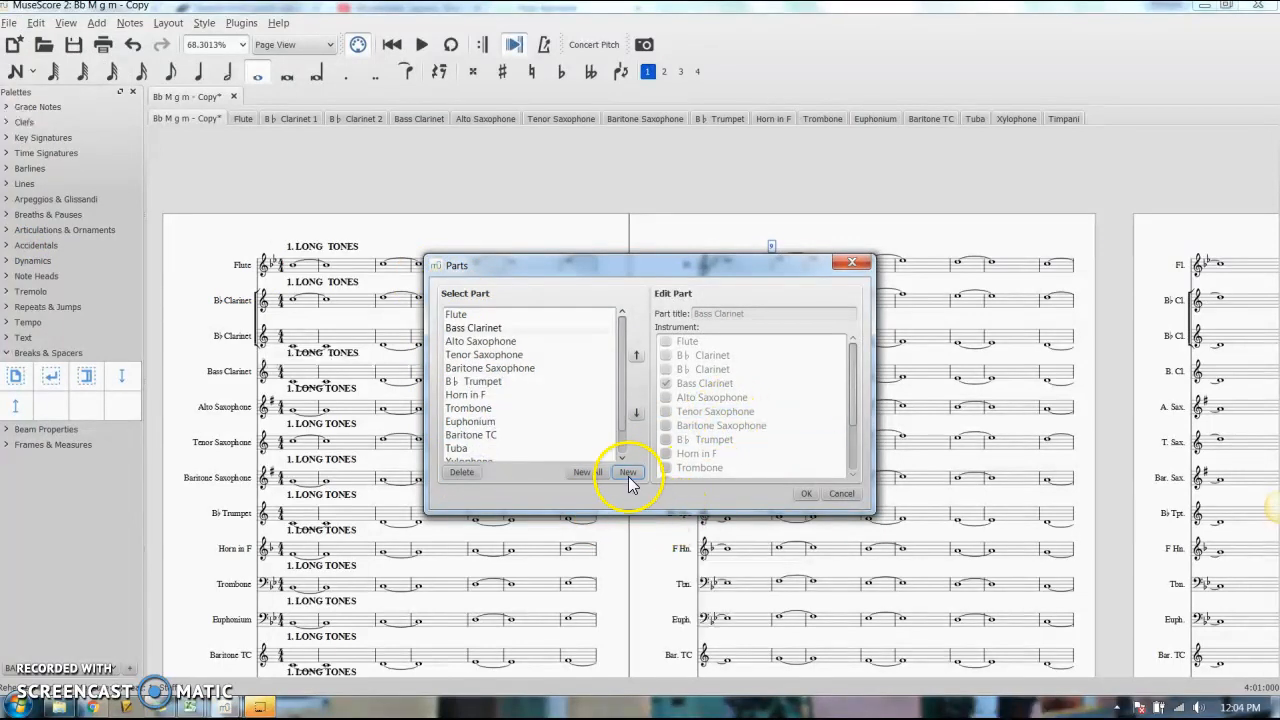
left_click(628, 472)
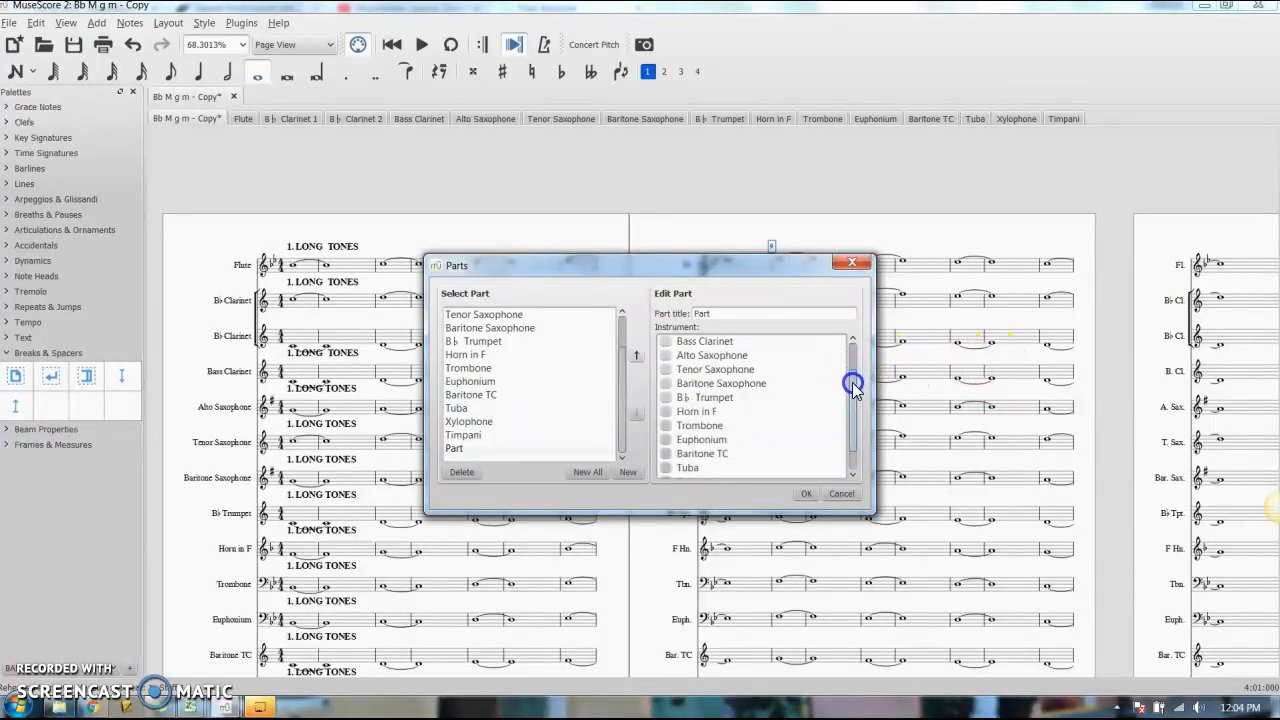
mouse_move(852, 400)
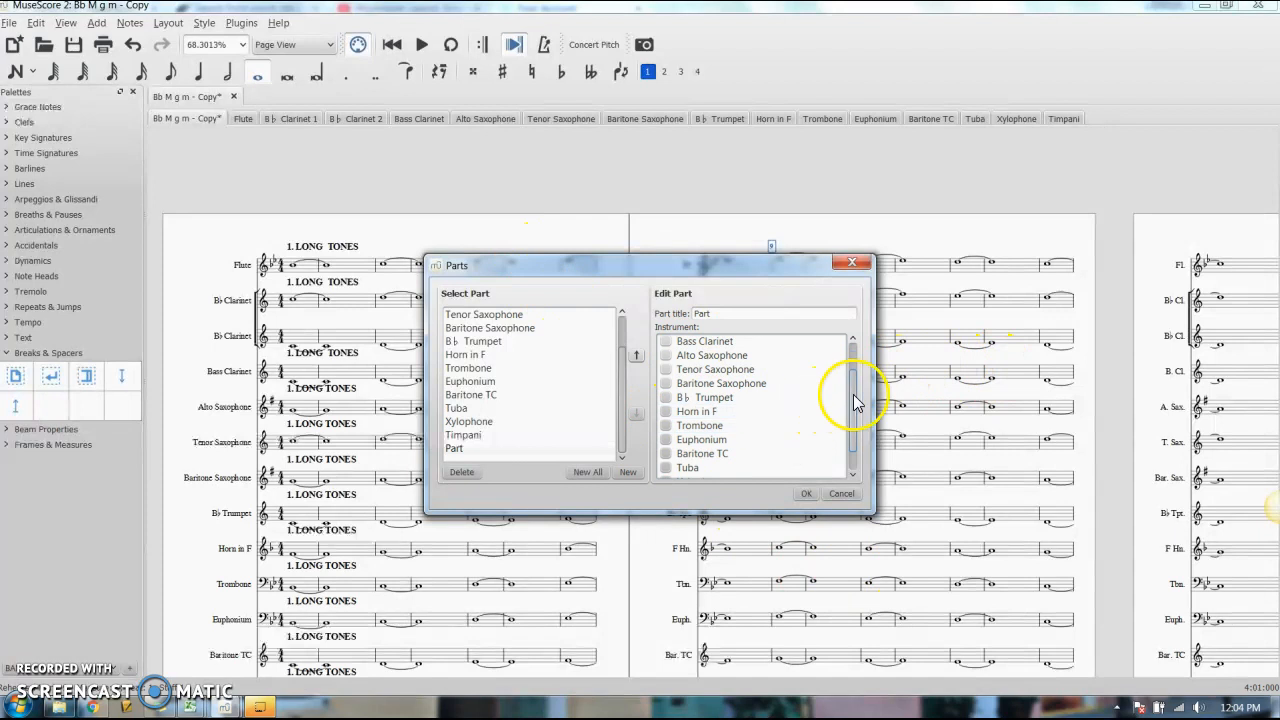
Step: Assign both Bb Clarinets to the new part, title it 'Clarinet', and confirm
scroll("up", 3)
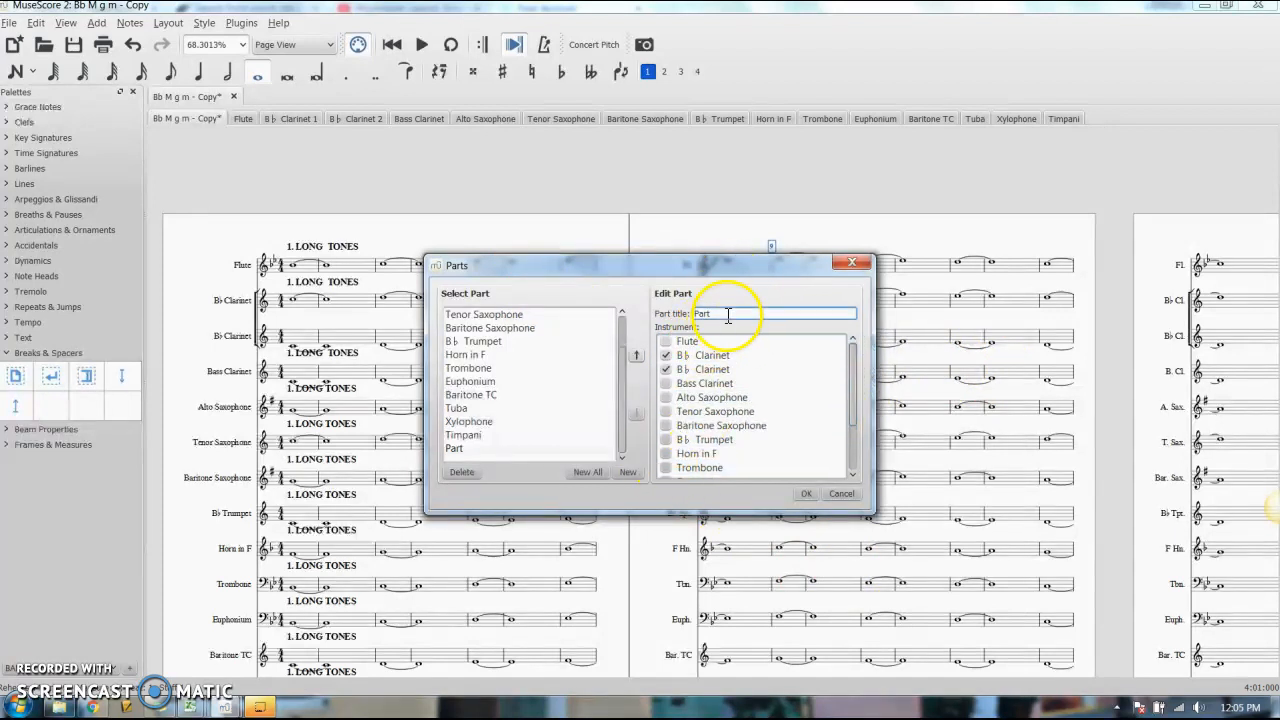
type("Clarin")
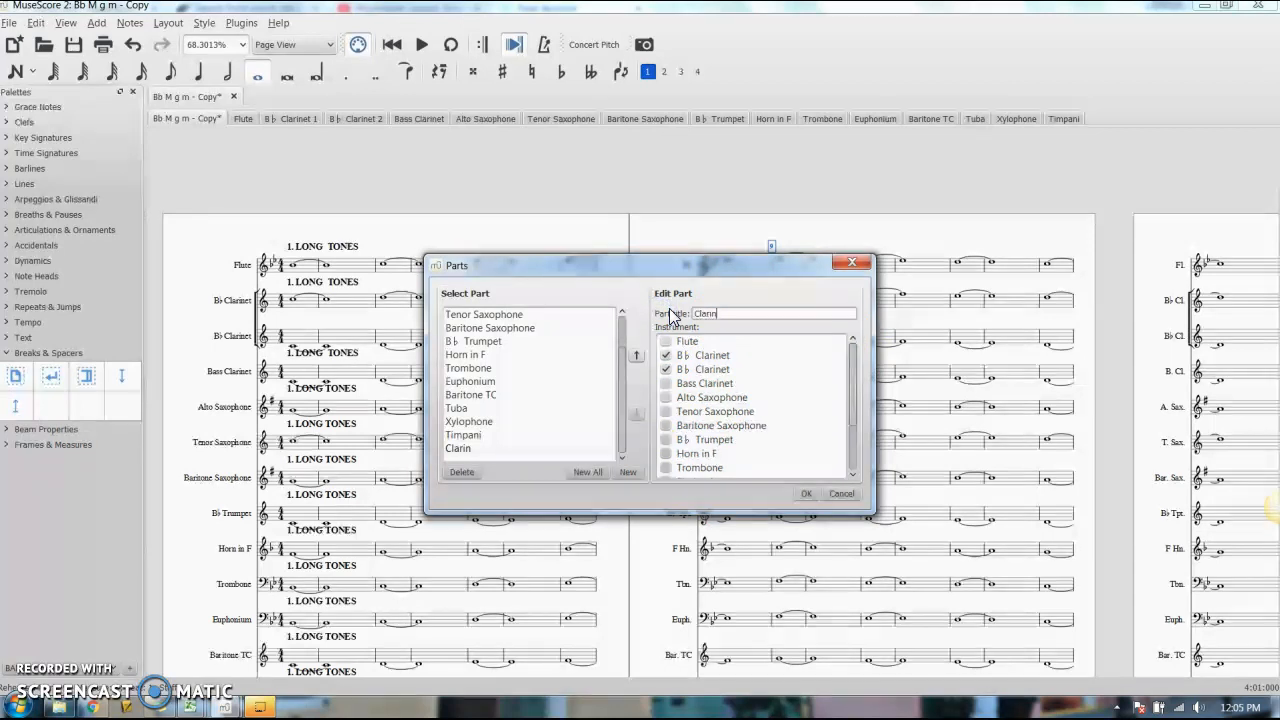
left_click(806, 494)
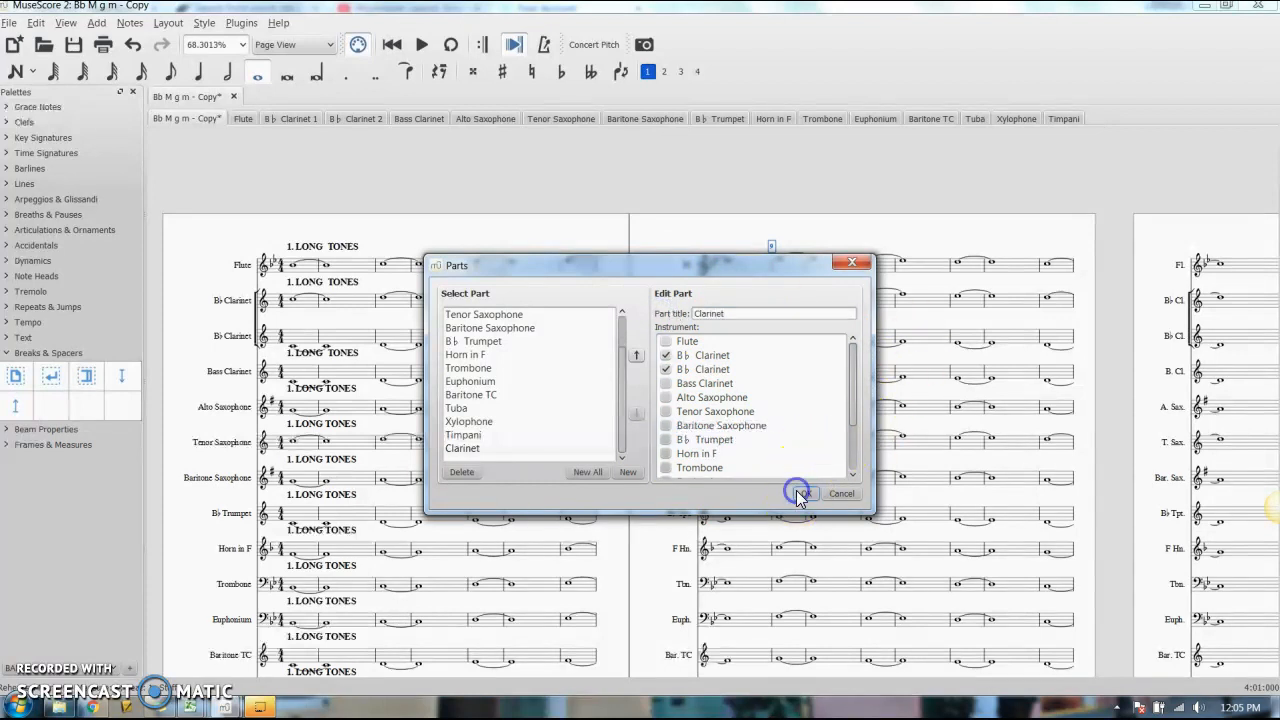
left_click(800, 492)
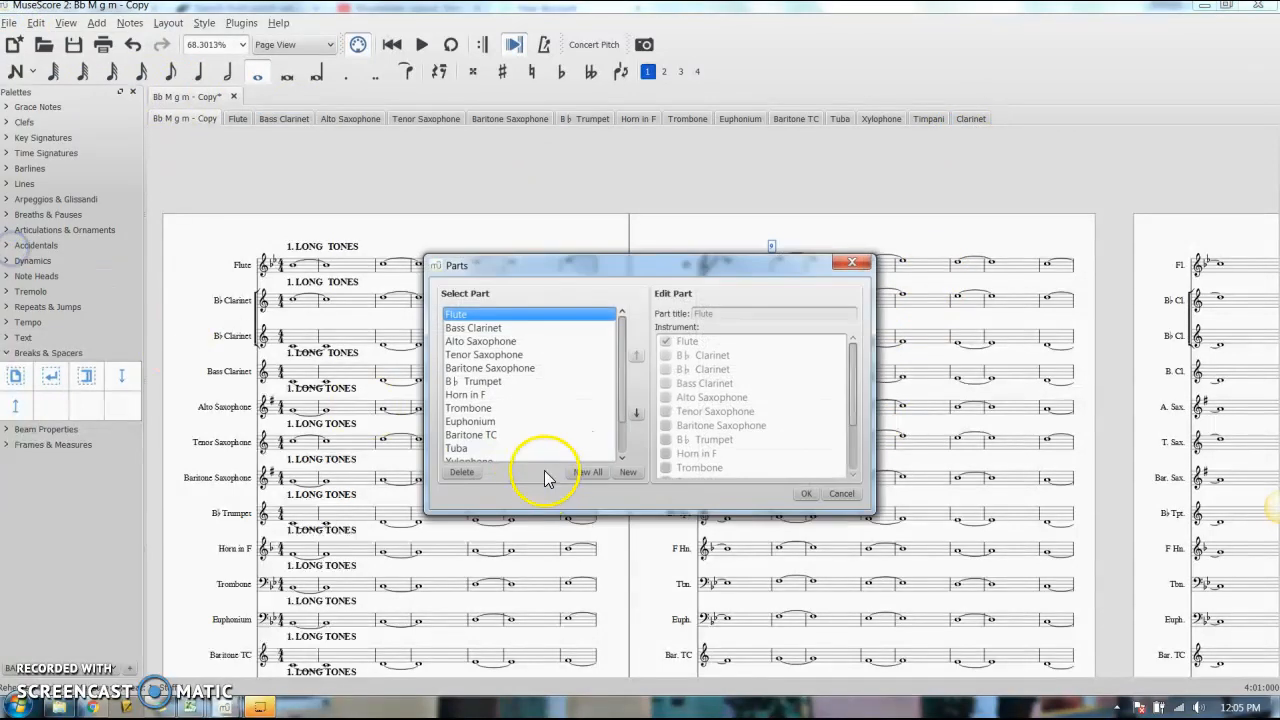
Step: Move the Clarinet part up to follow Flute in the part order and confirm
scroll("down", 3)
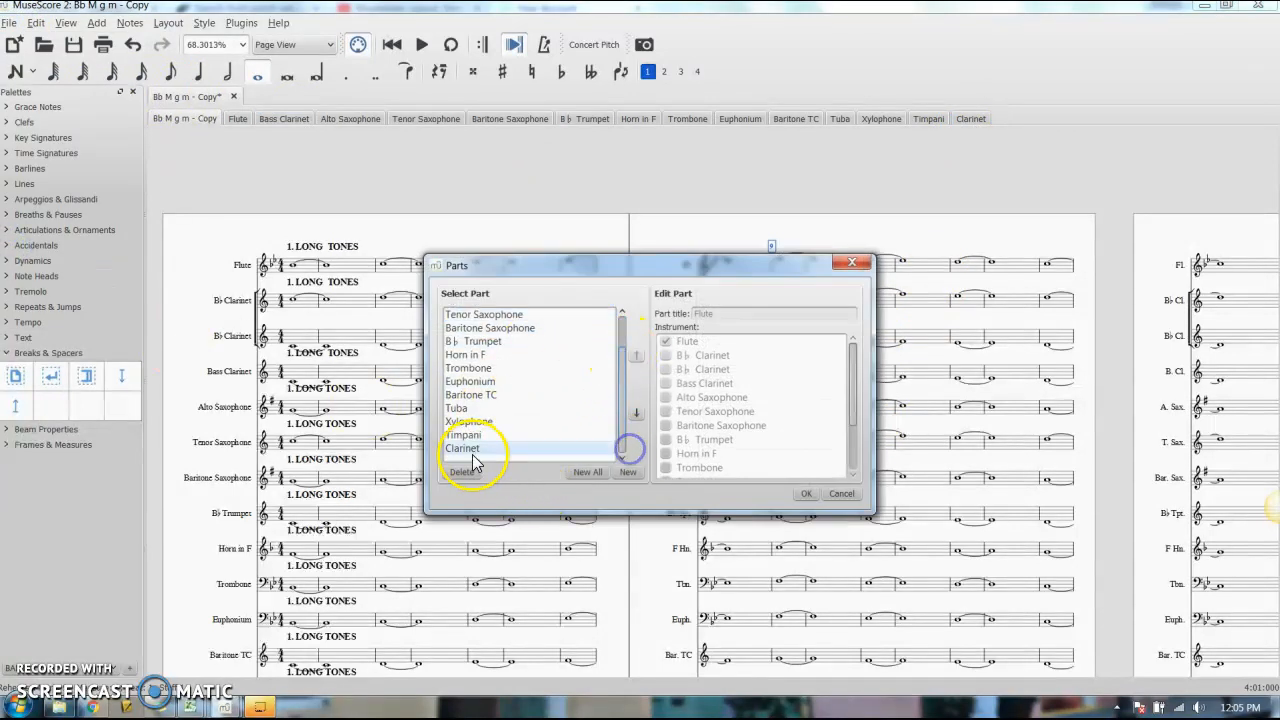
left_click(464, 408)
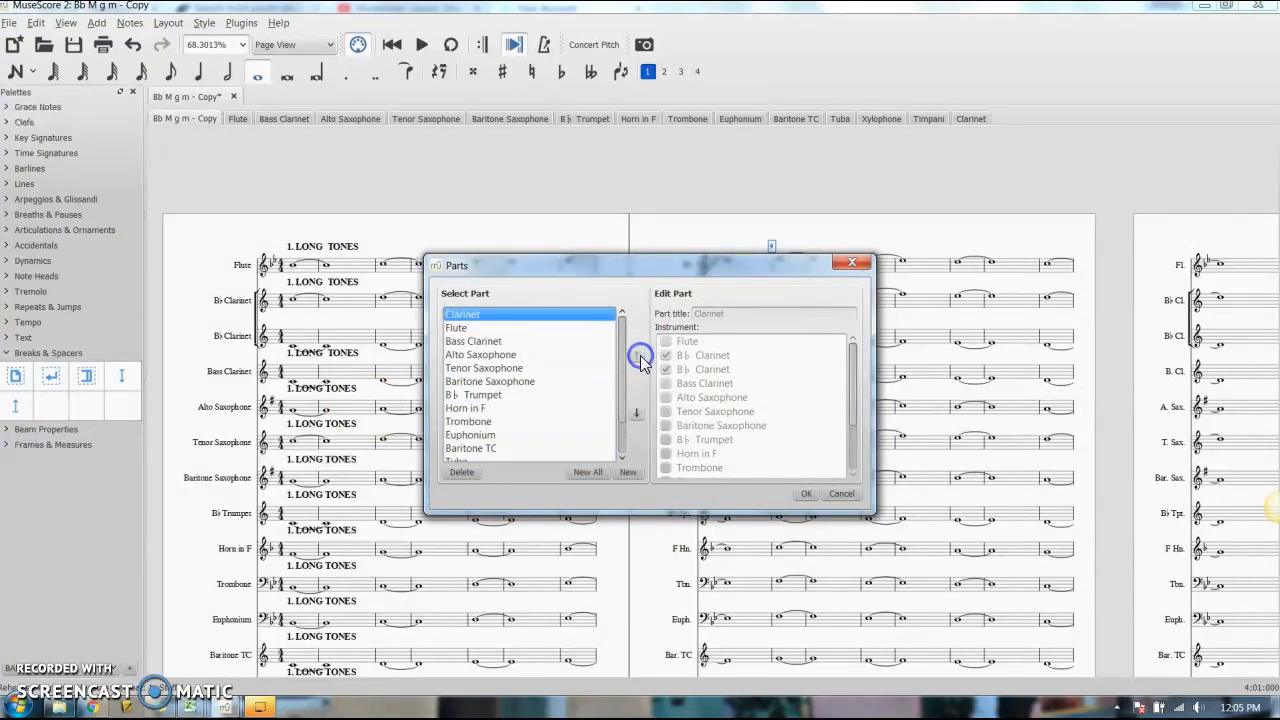
left_click(636, 356)
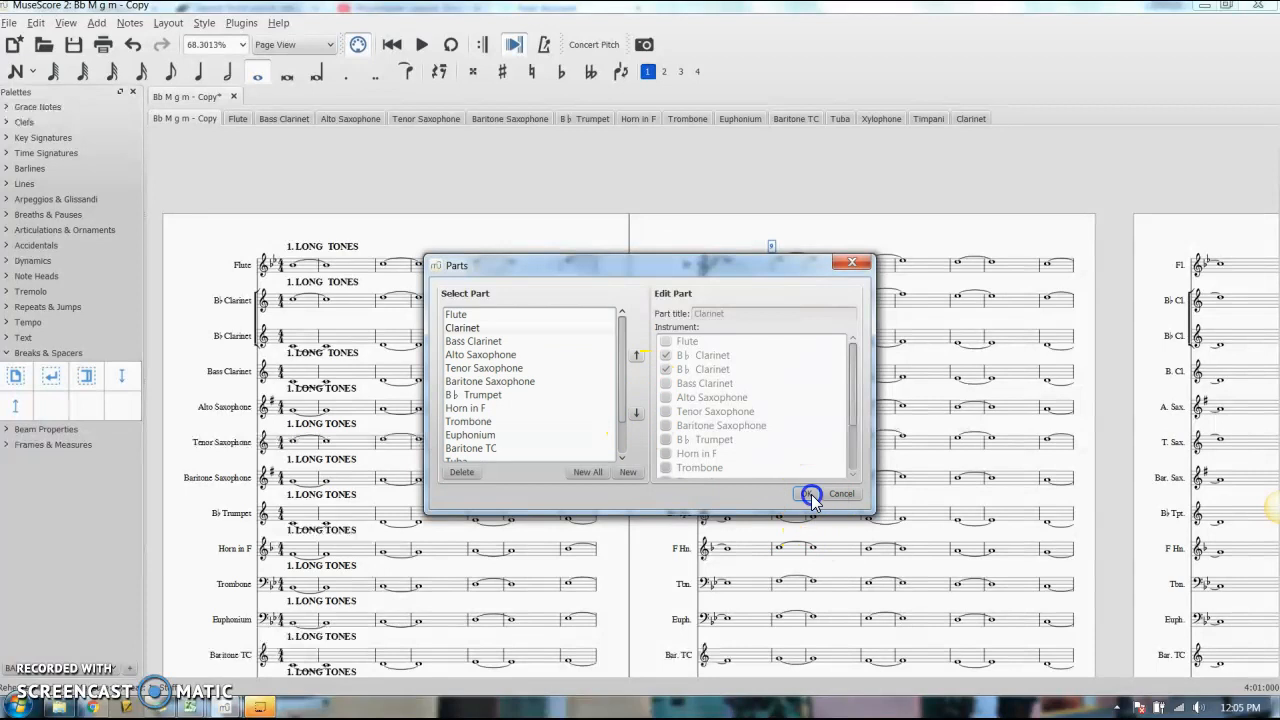
left_click(840, 492)
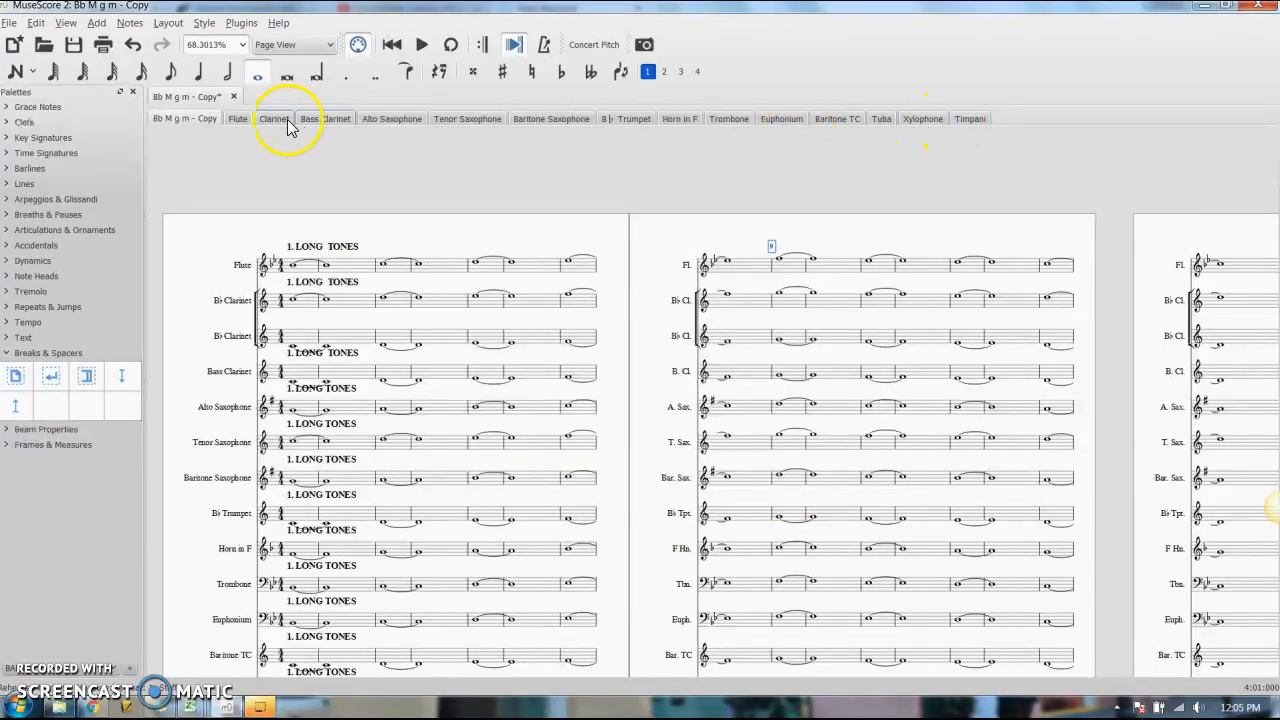
left_click(280, 118)
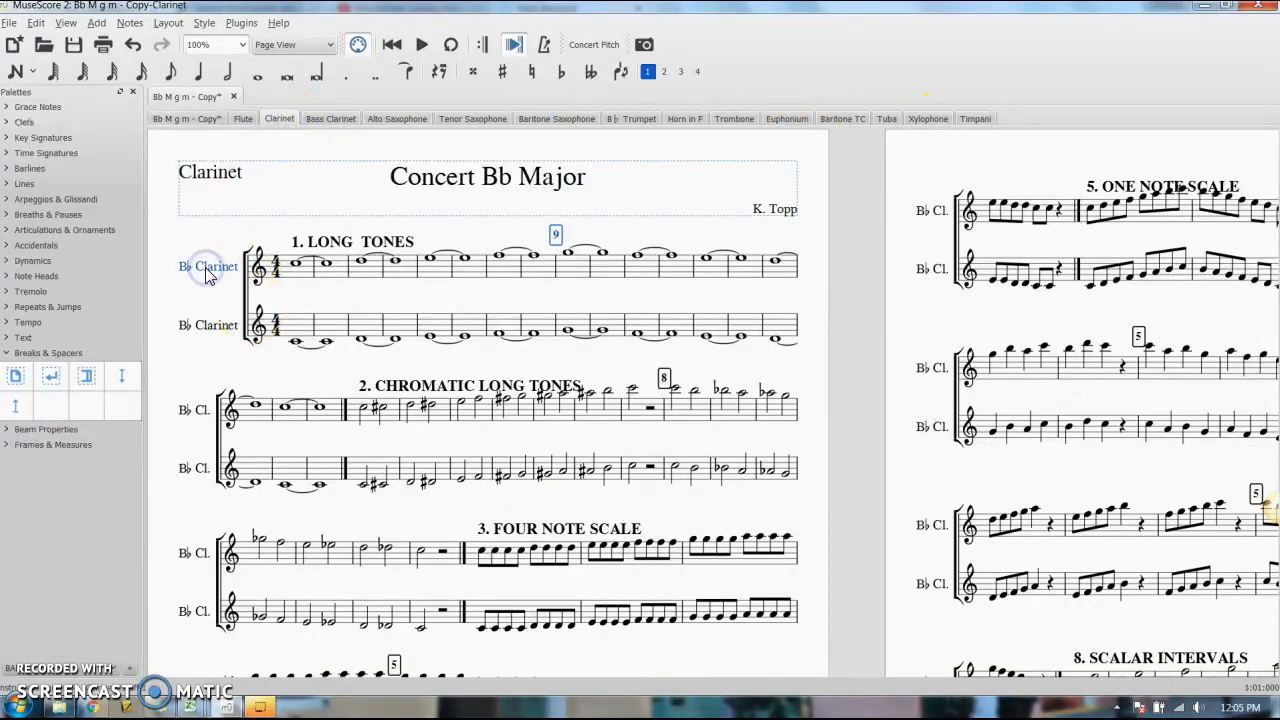
left_click(196, 470)
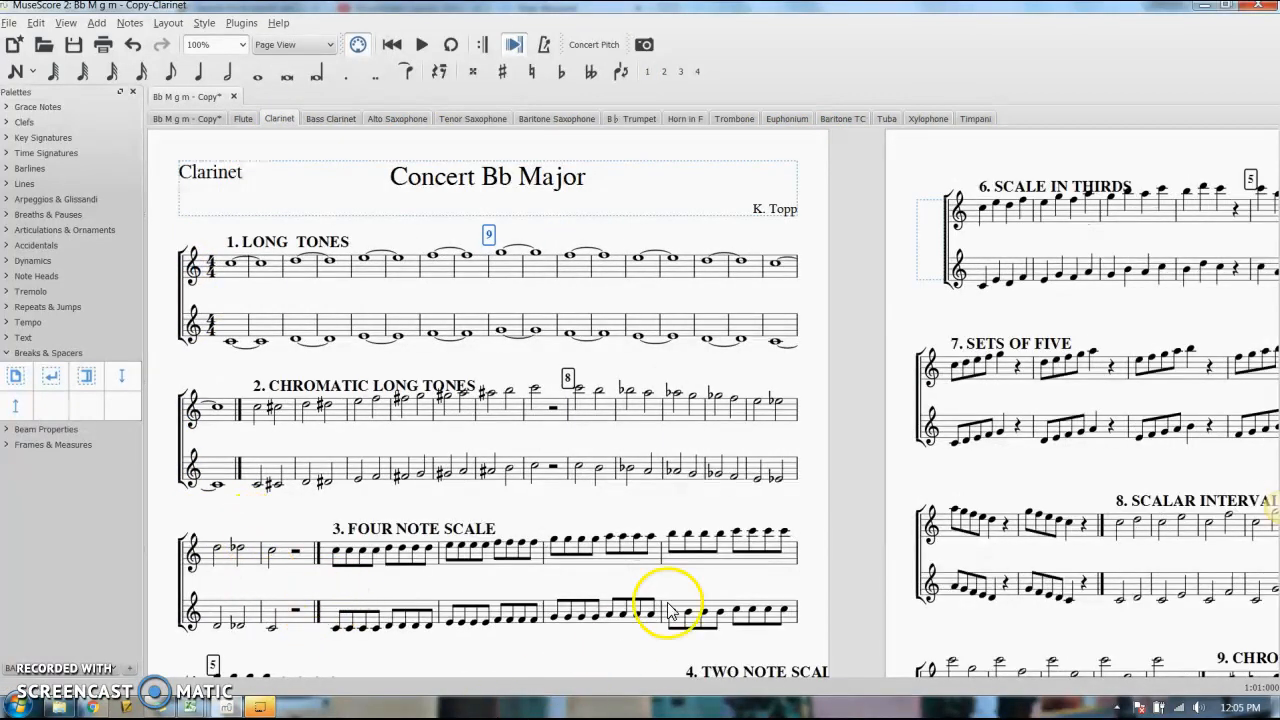
left_click(184, 118)
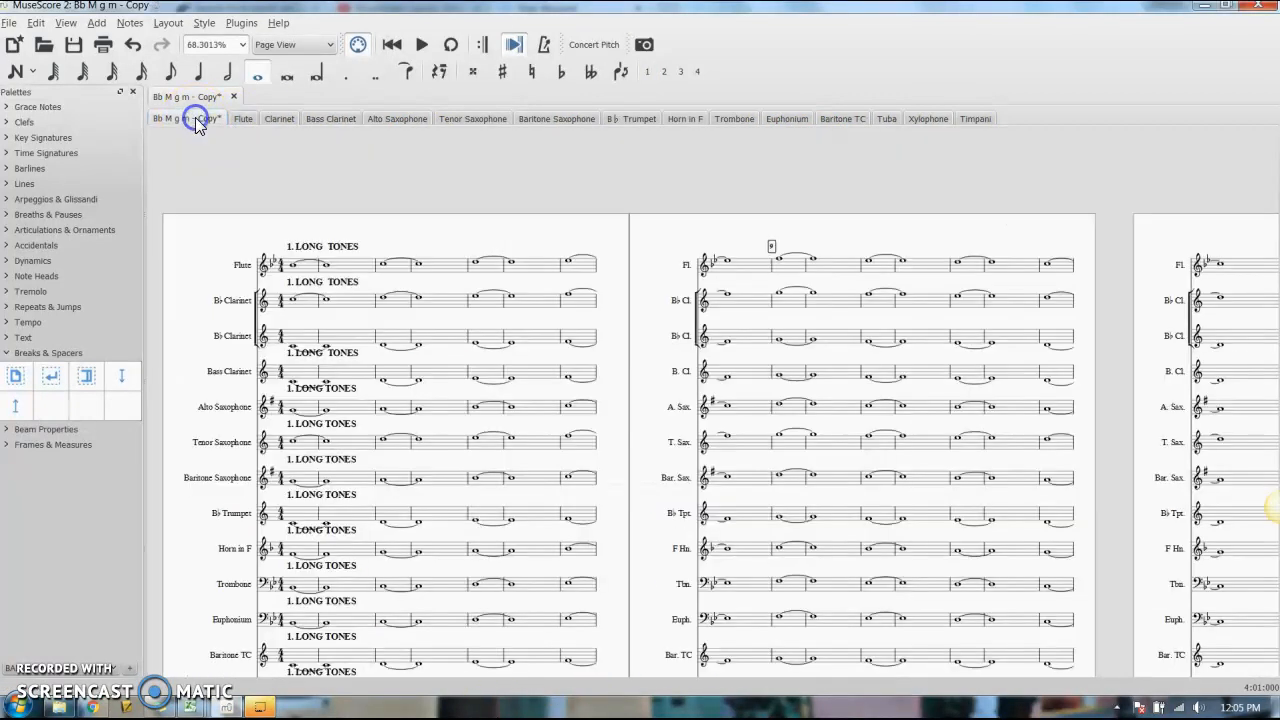